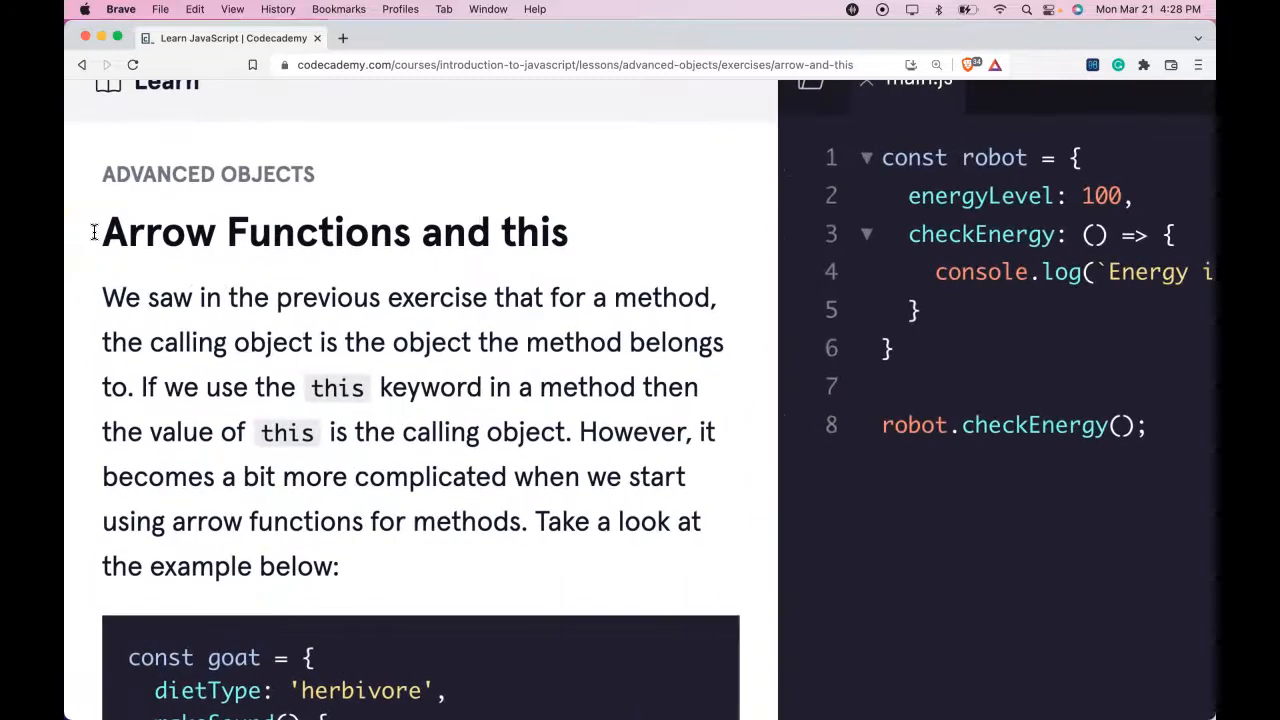
Step: Run main.js with the arrow function unchanged, printing 'Energy is currently at undefined%'
scroll(down, 3)
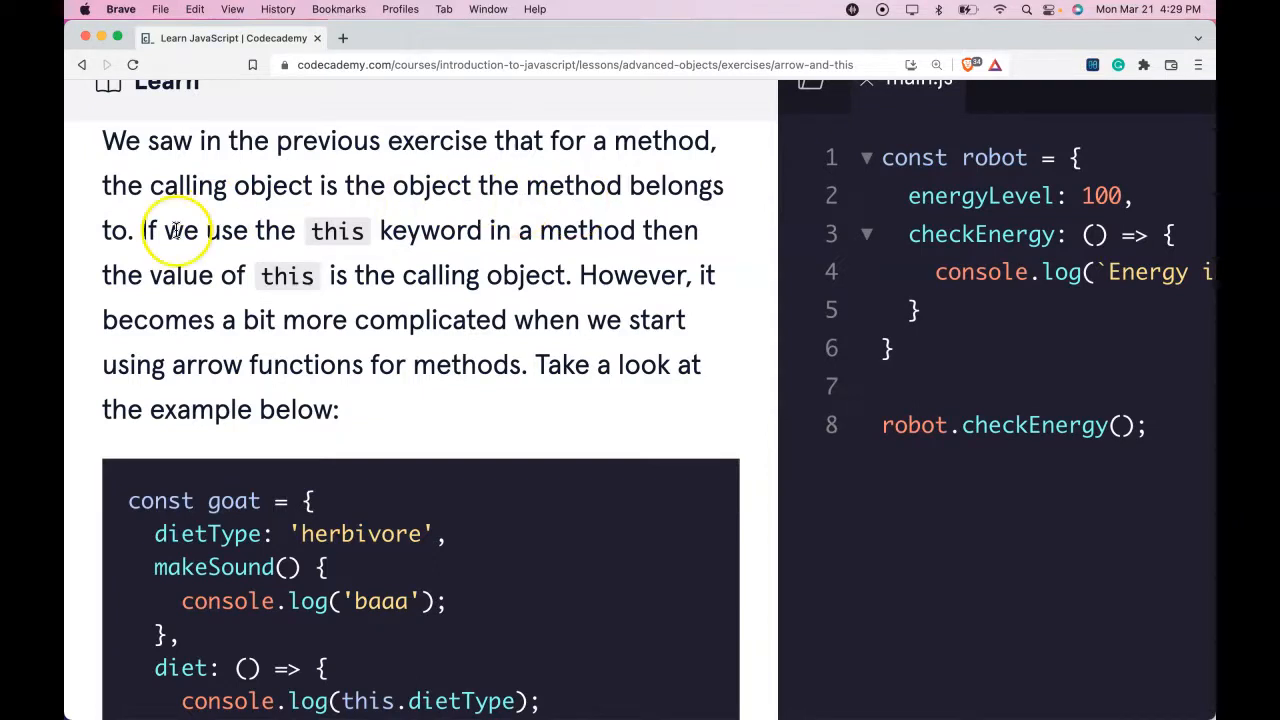
mouse_move(444, 256)
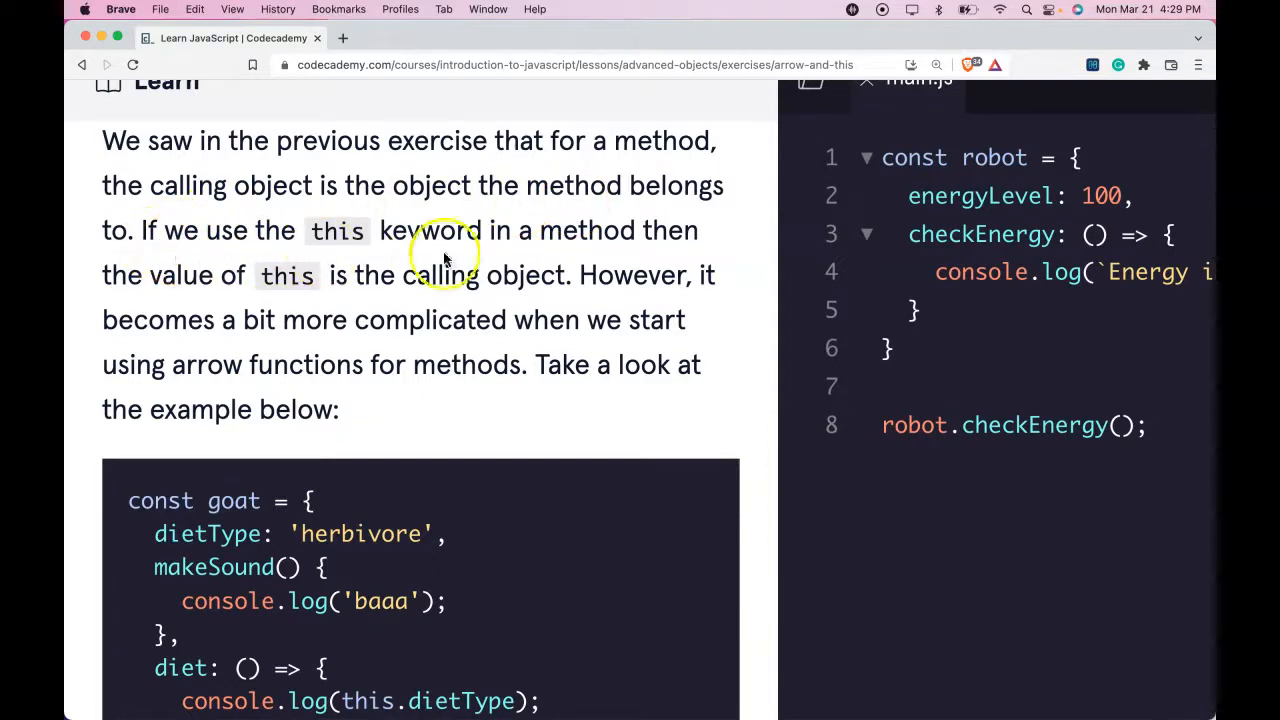
mouse_move(362, 300)
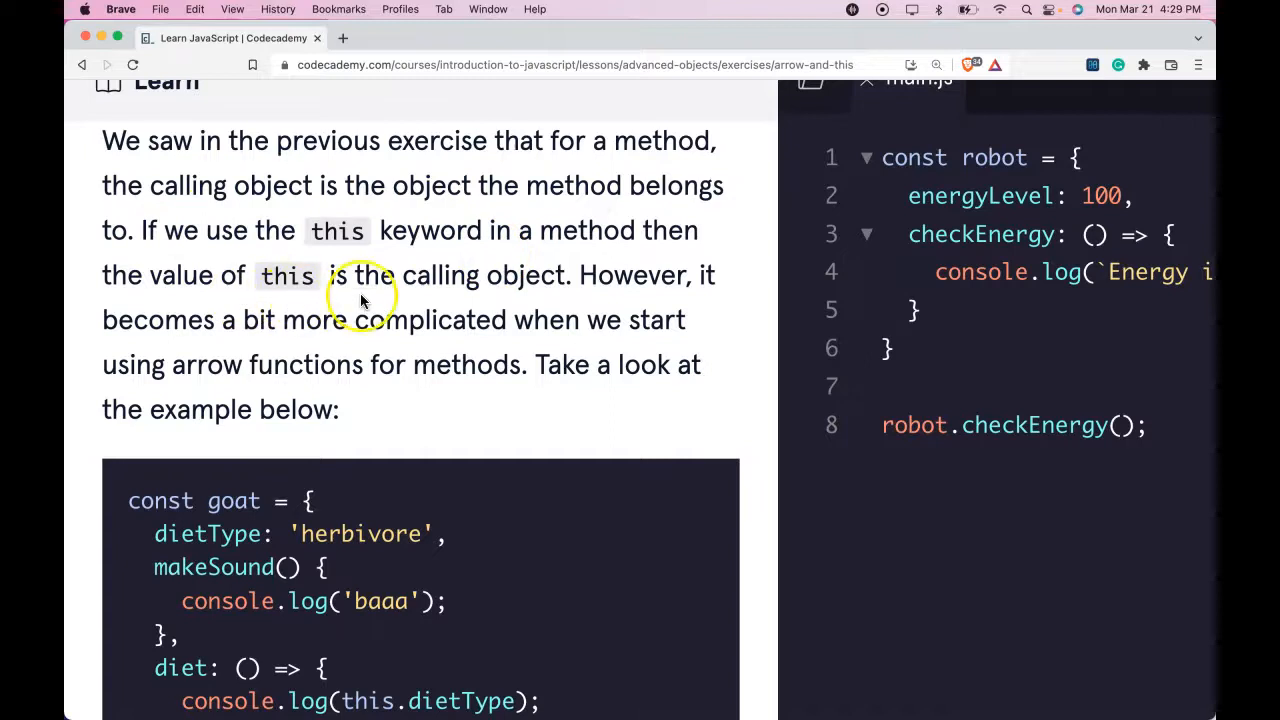
mouse_move(618, 296)
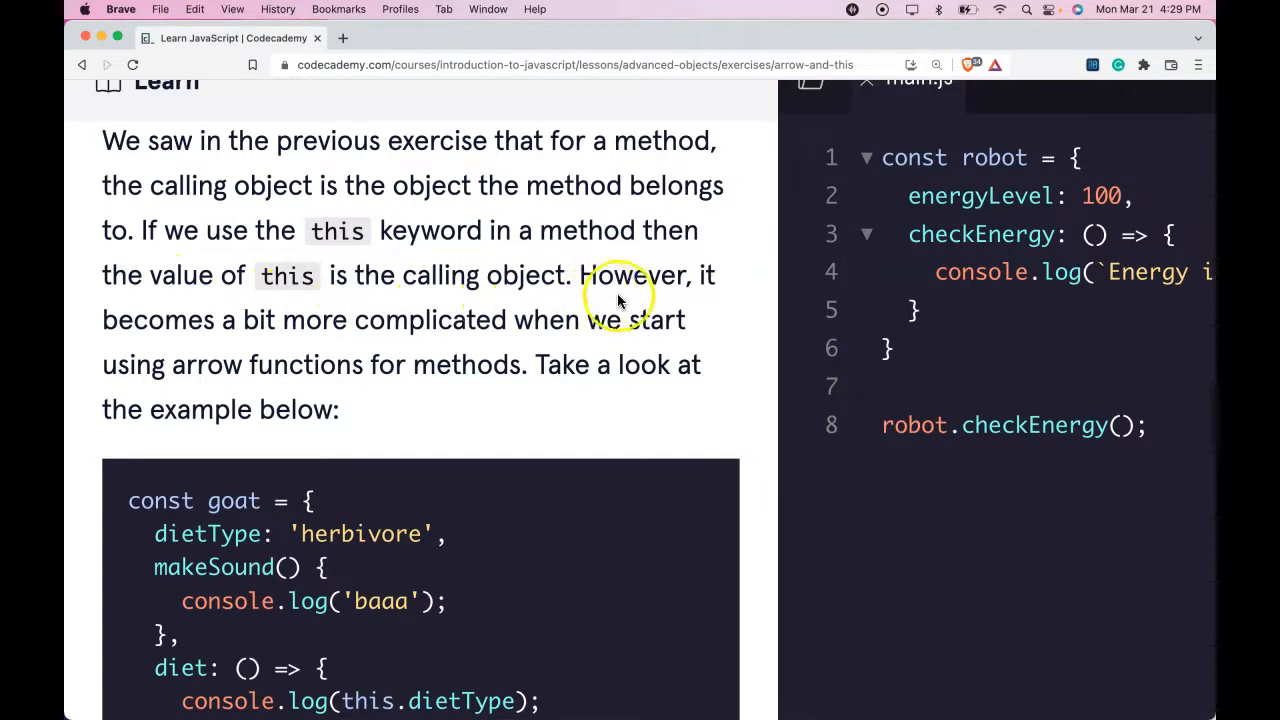
mouse_move(584, 348)
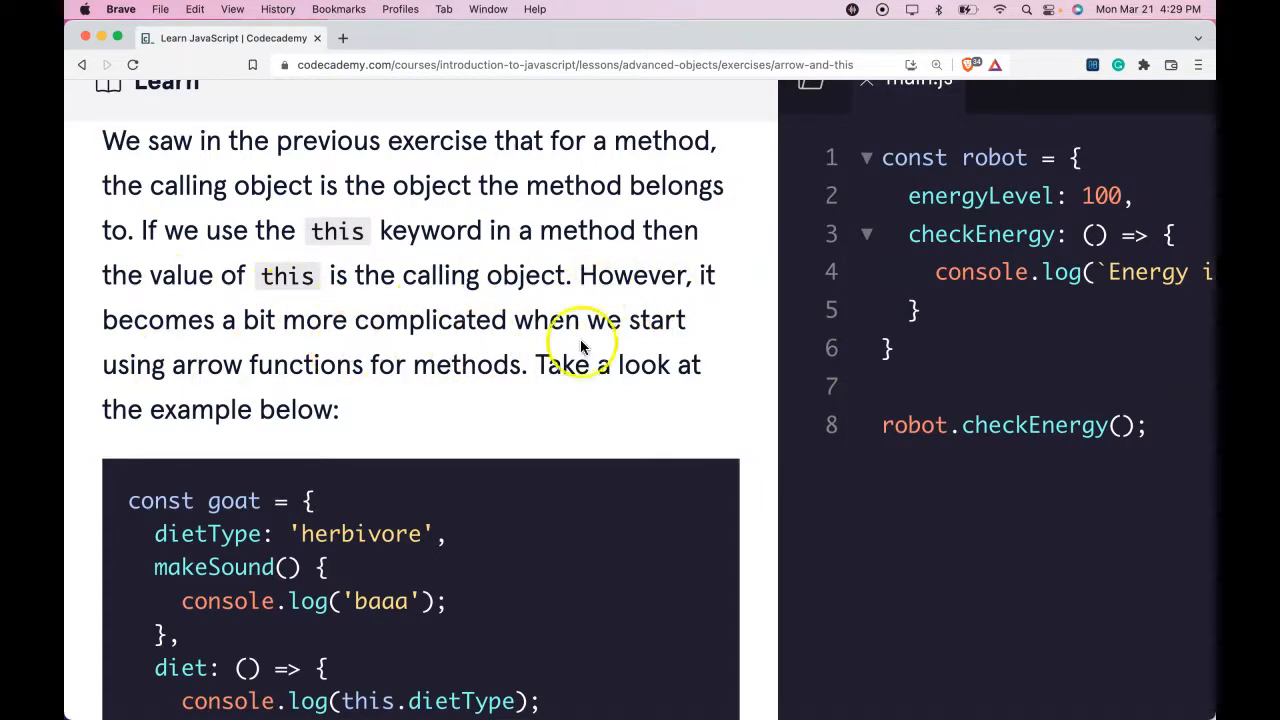
mouse_move(444, 372)
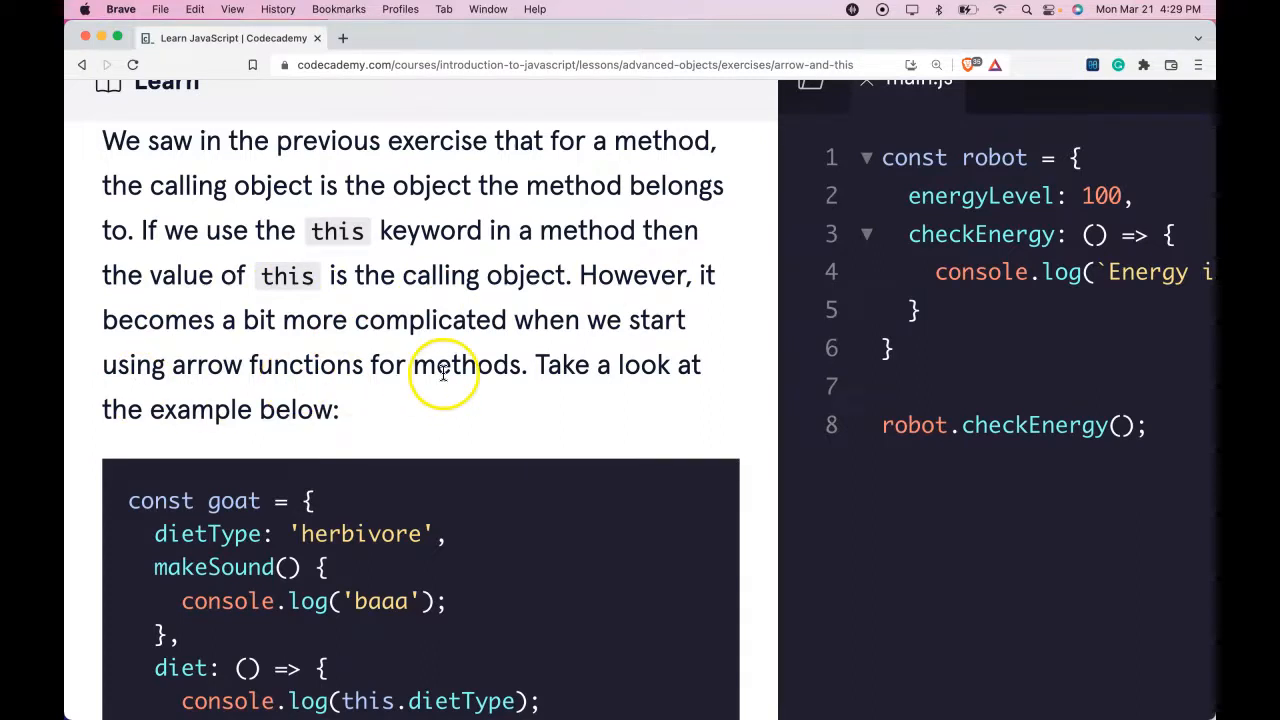
mouse_move(310, 420)
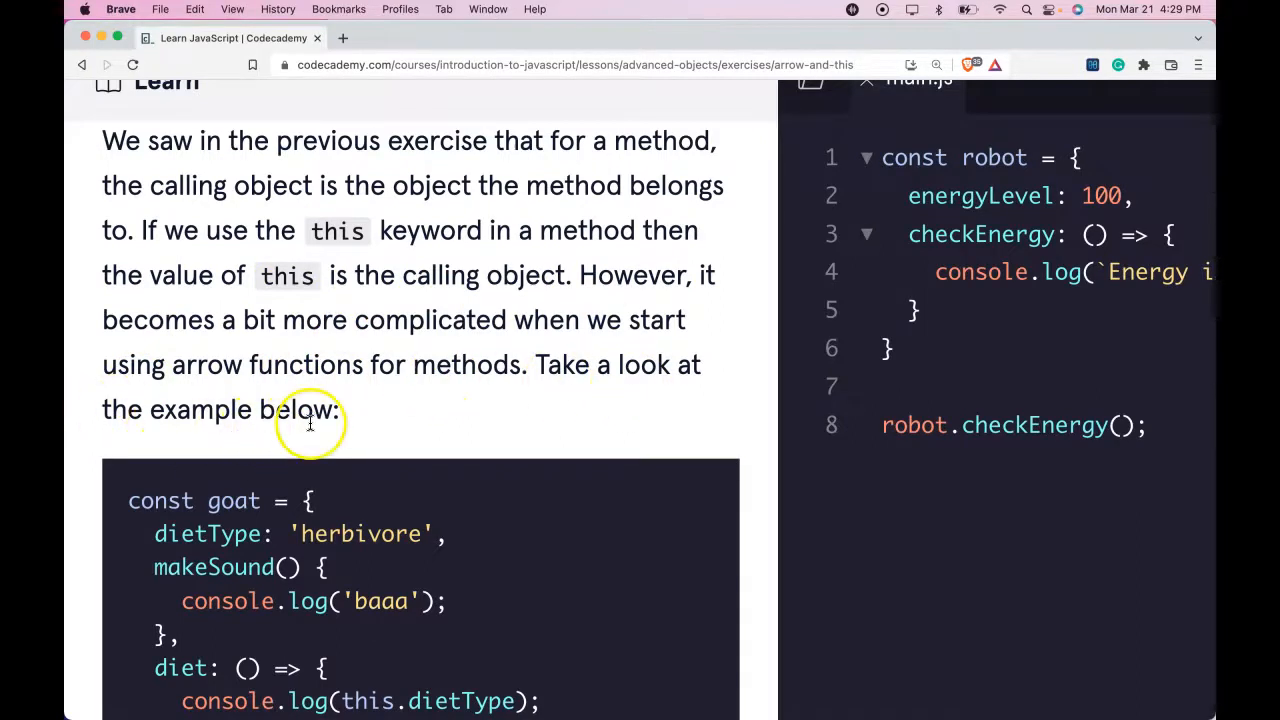
scroll(down, 3)
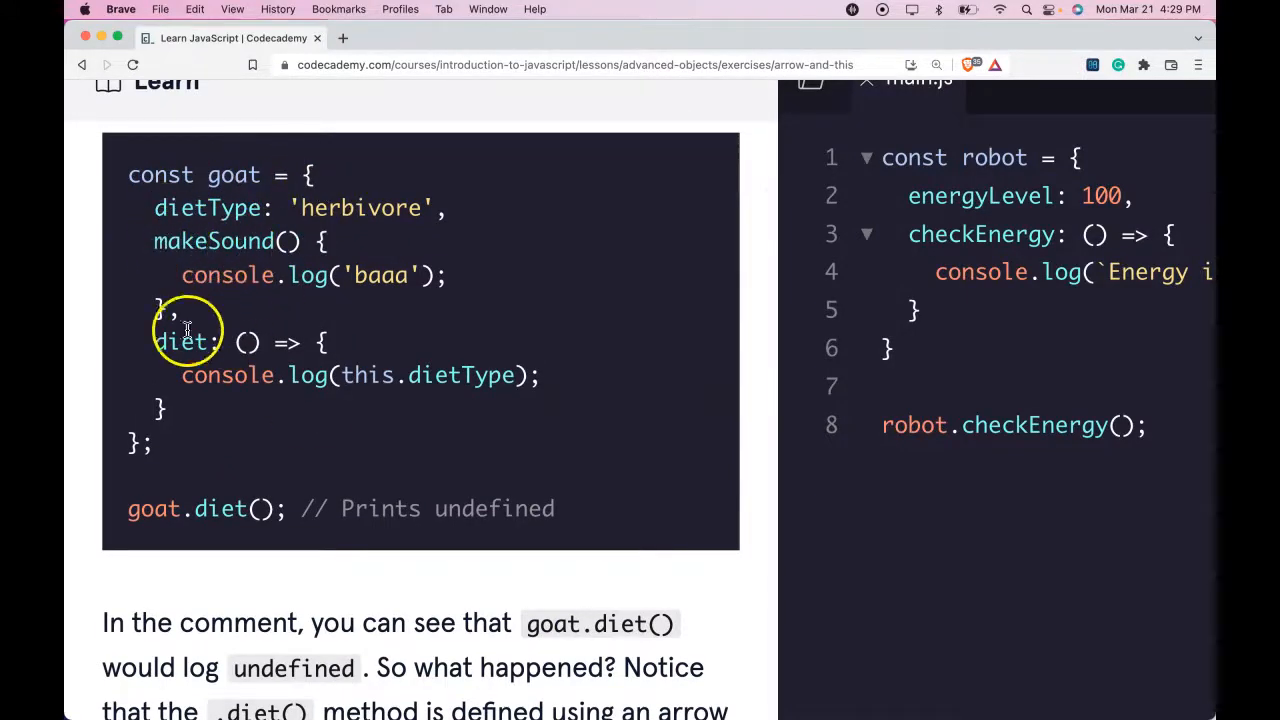
mouse_move(224, 330)
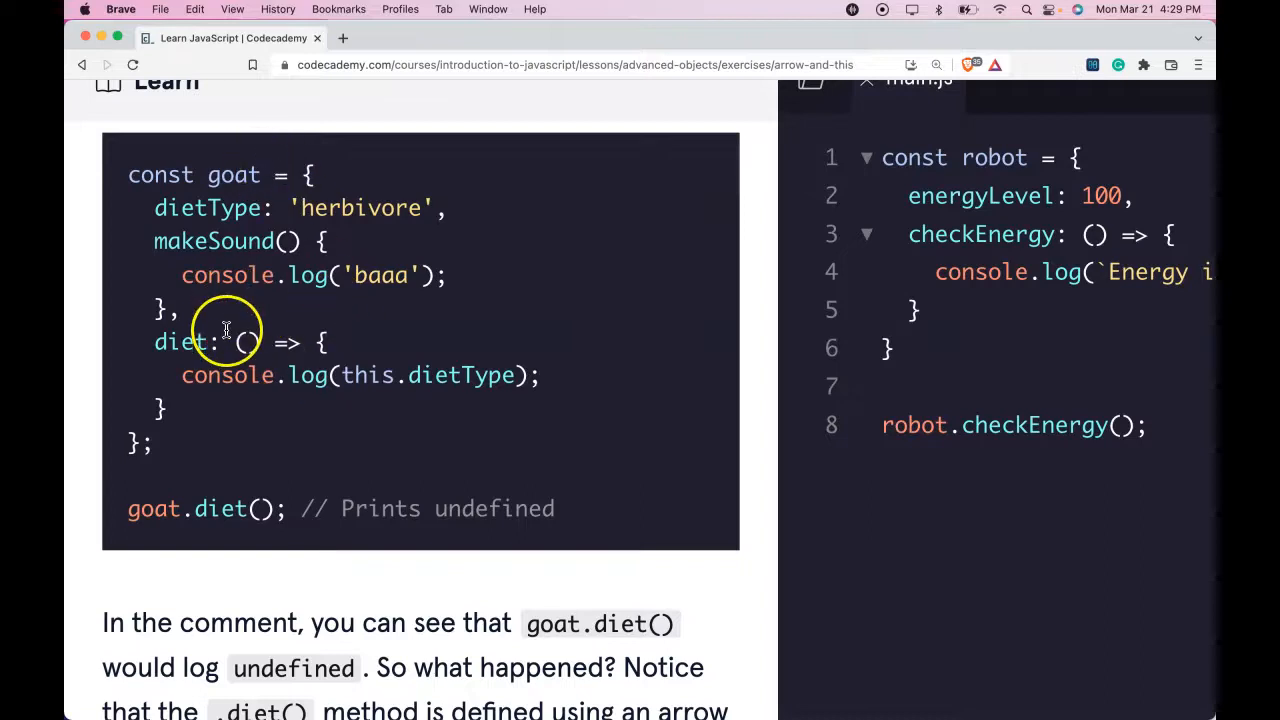
mouse_move(148, 510)
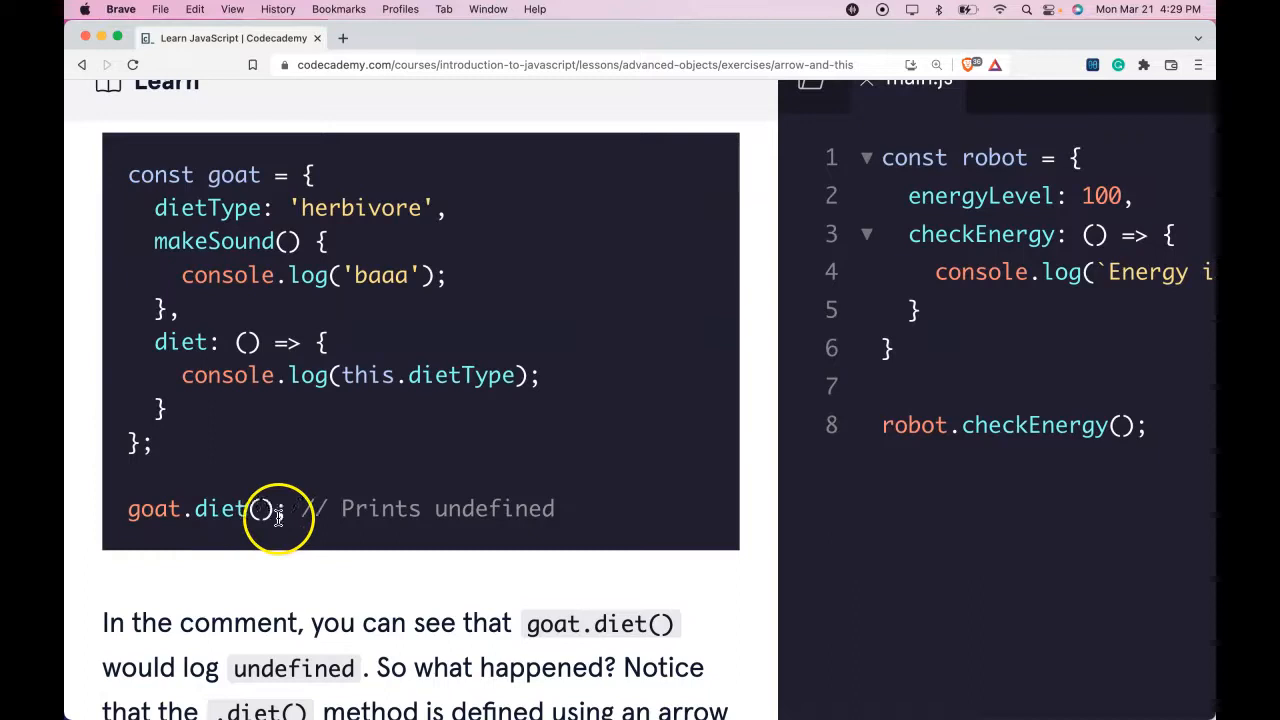
mouse_move(500, 456)
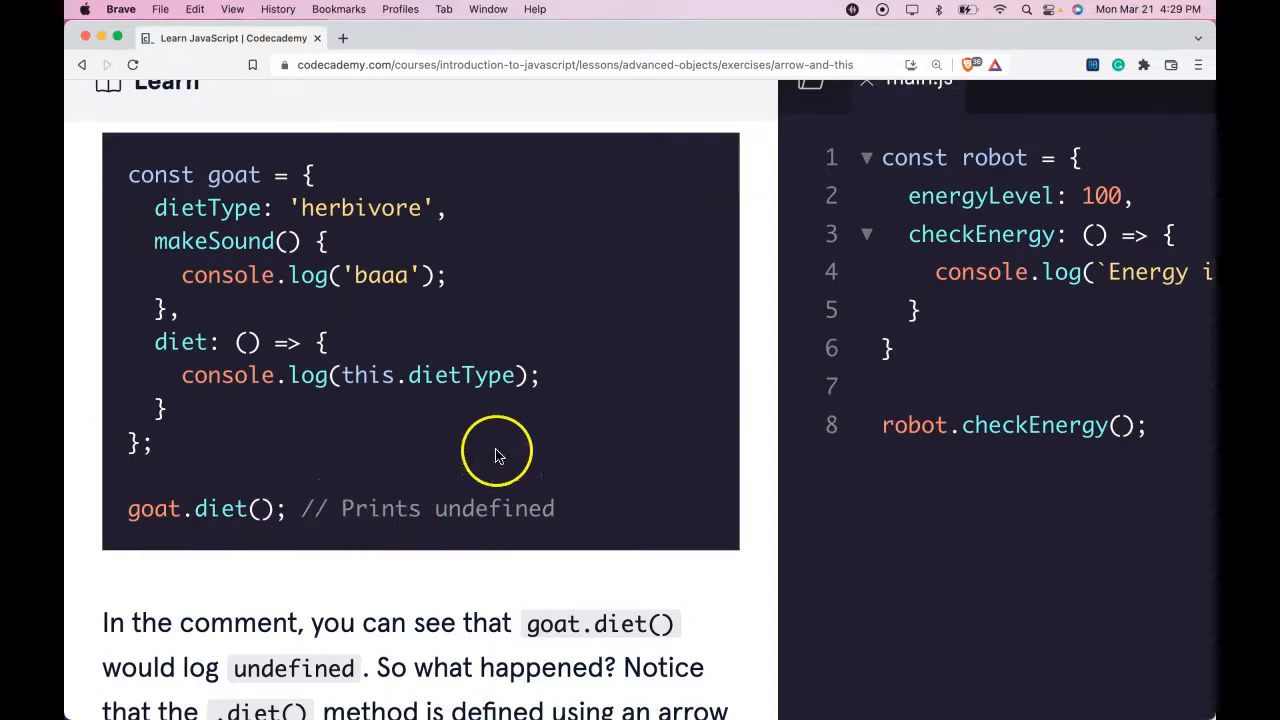
mouse_move(284, 344)
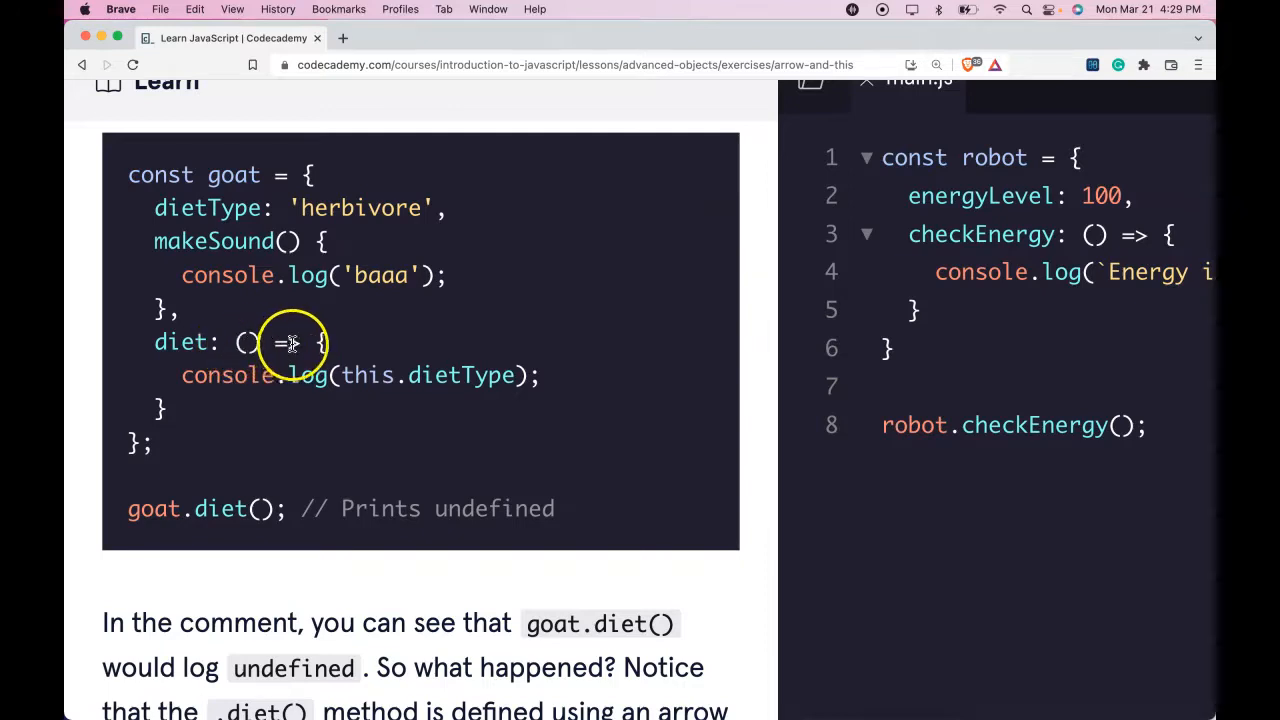
scroll(down, 3)
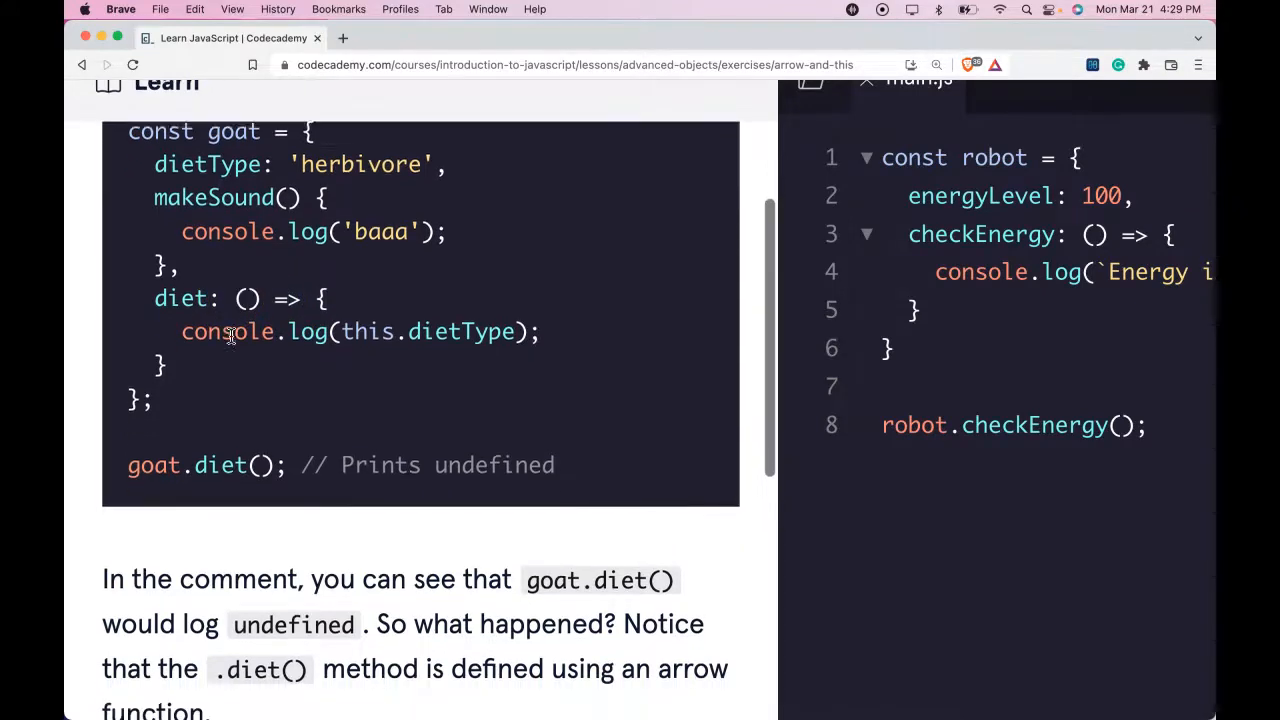
scroll(down, 3)
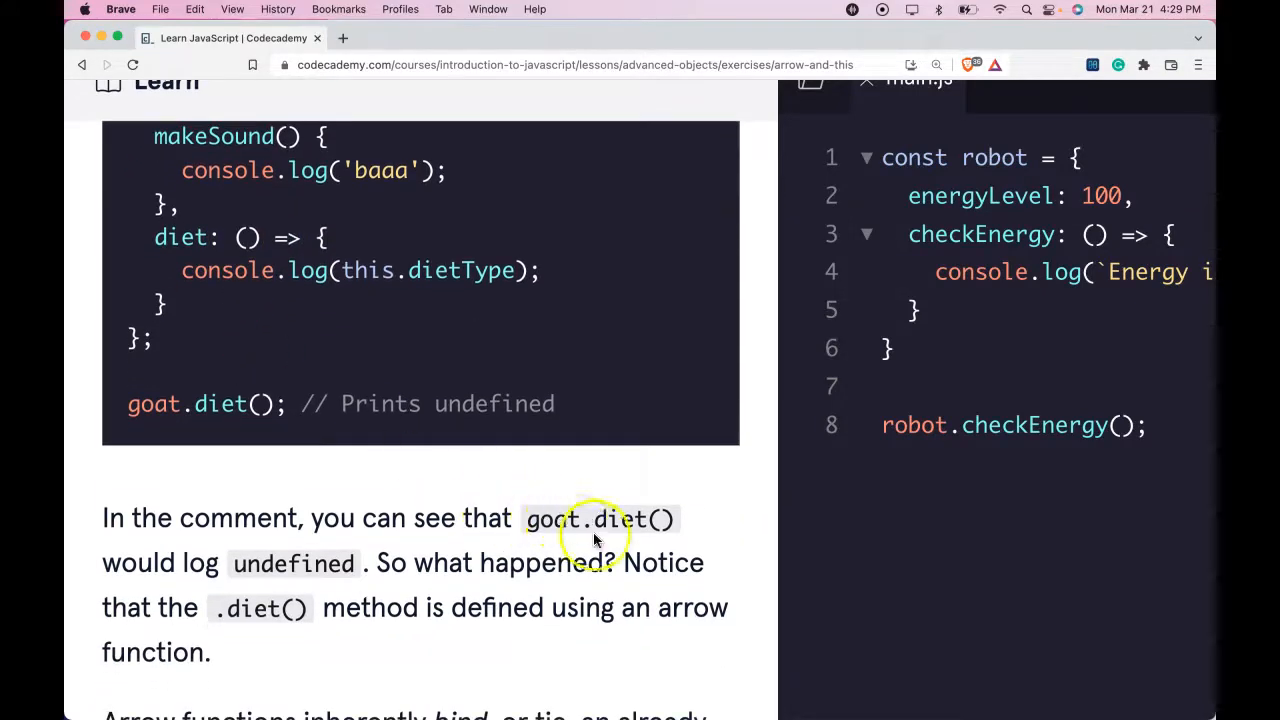
mouse_move(376, 562)
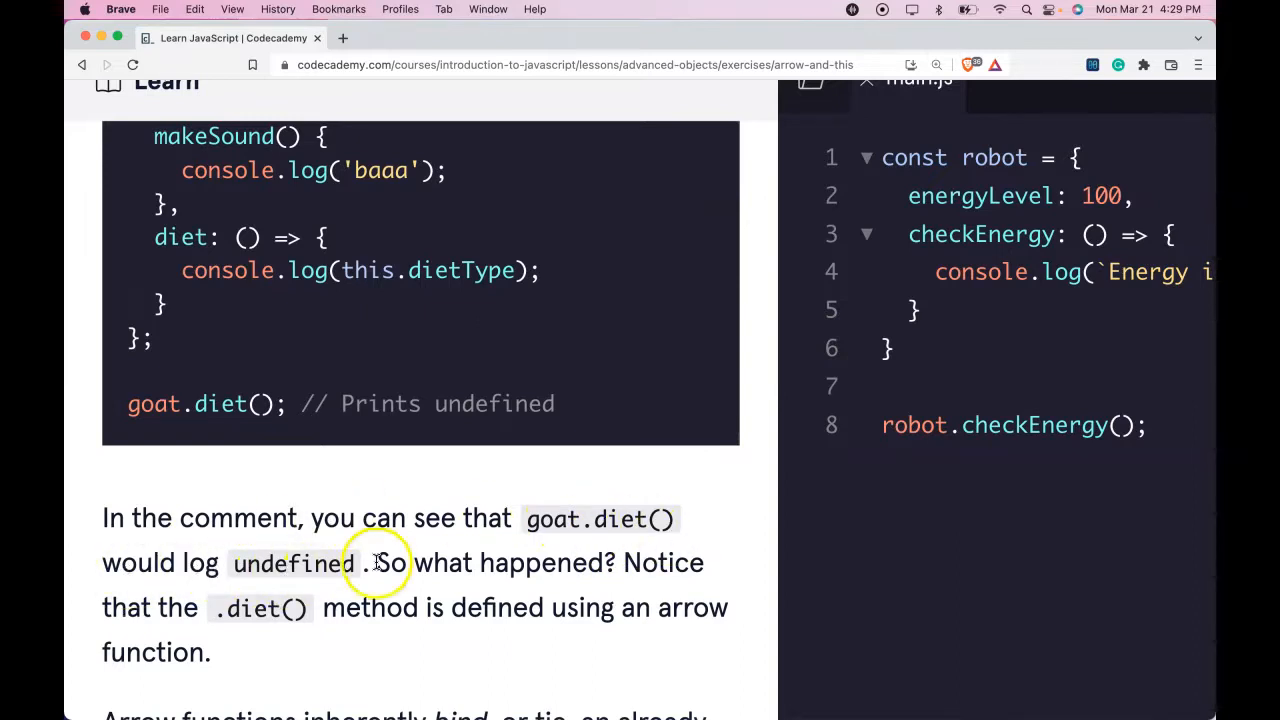
mouse_move(236, 608)
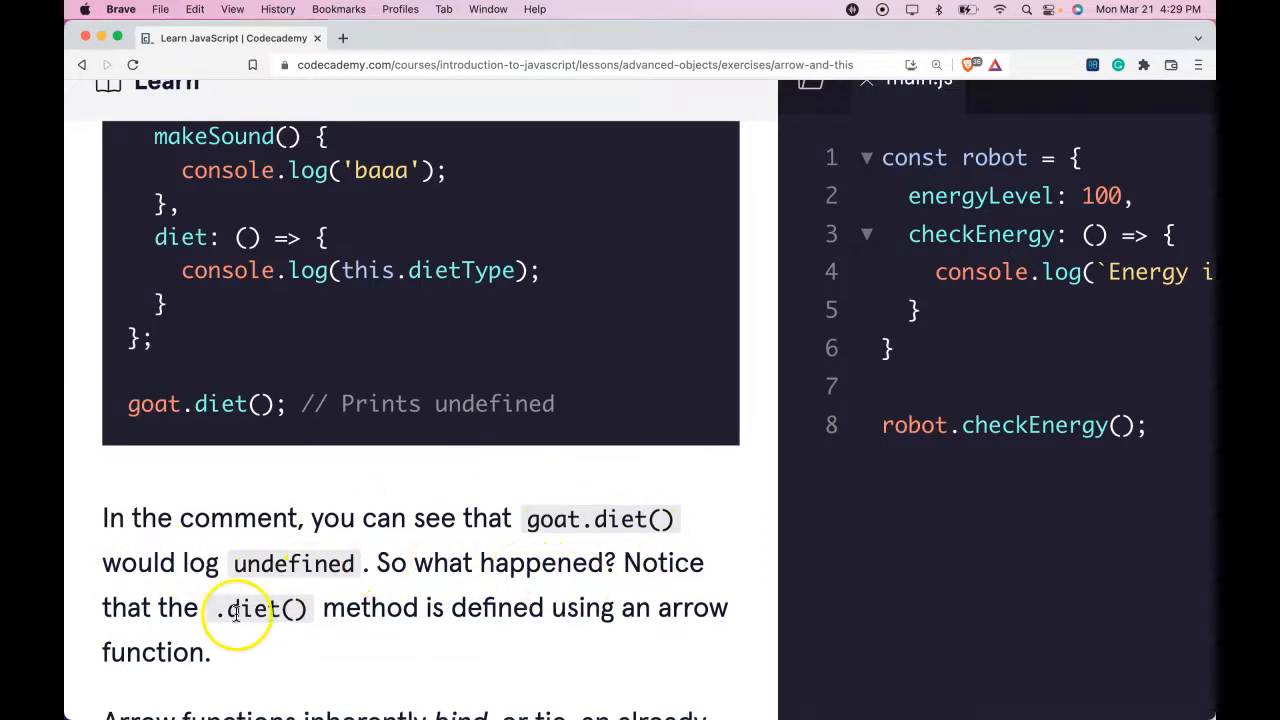
mouse_move(324, 630)
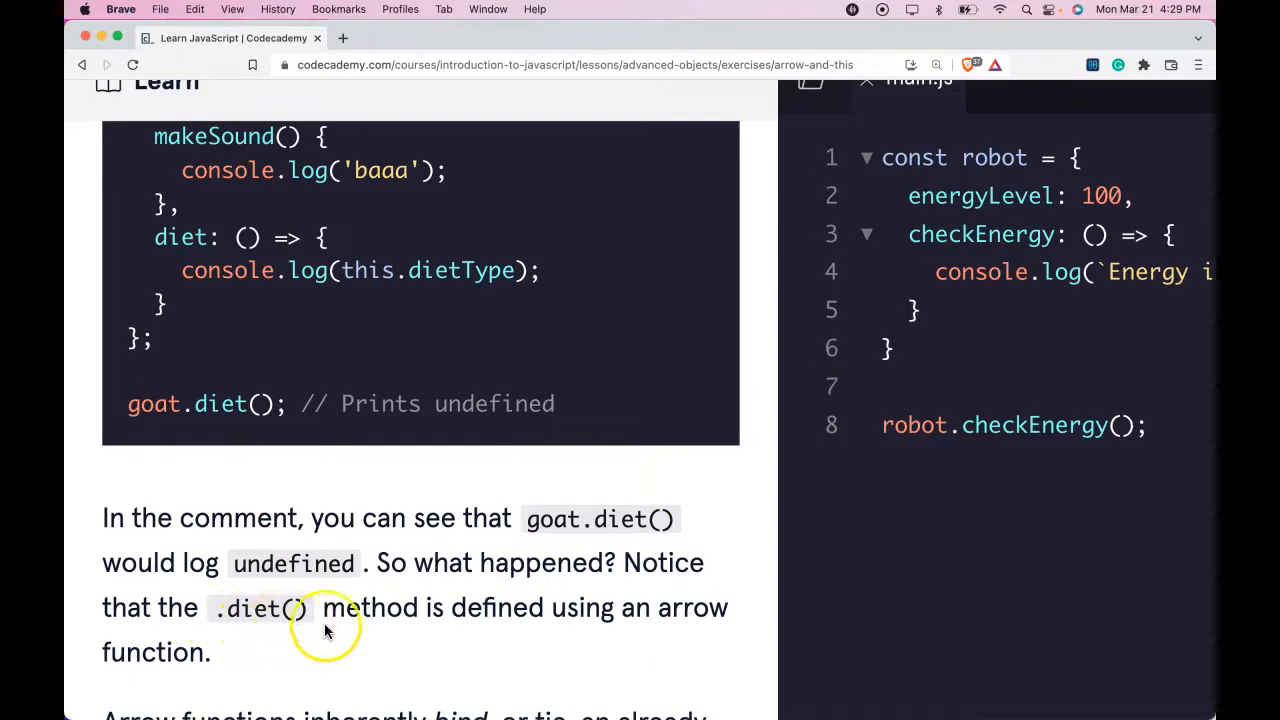
mouse_move(220, 630)
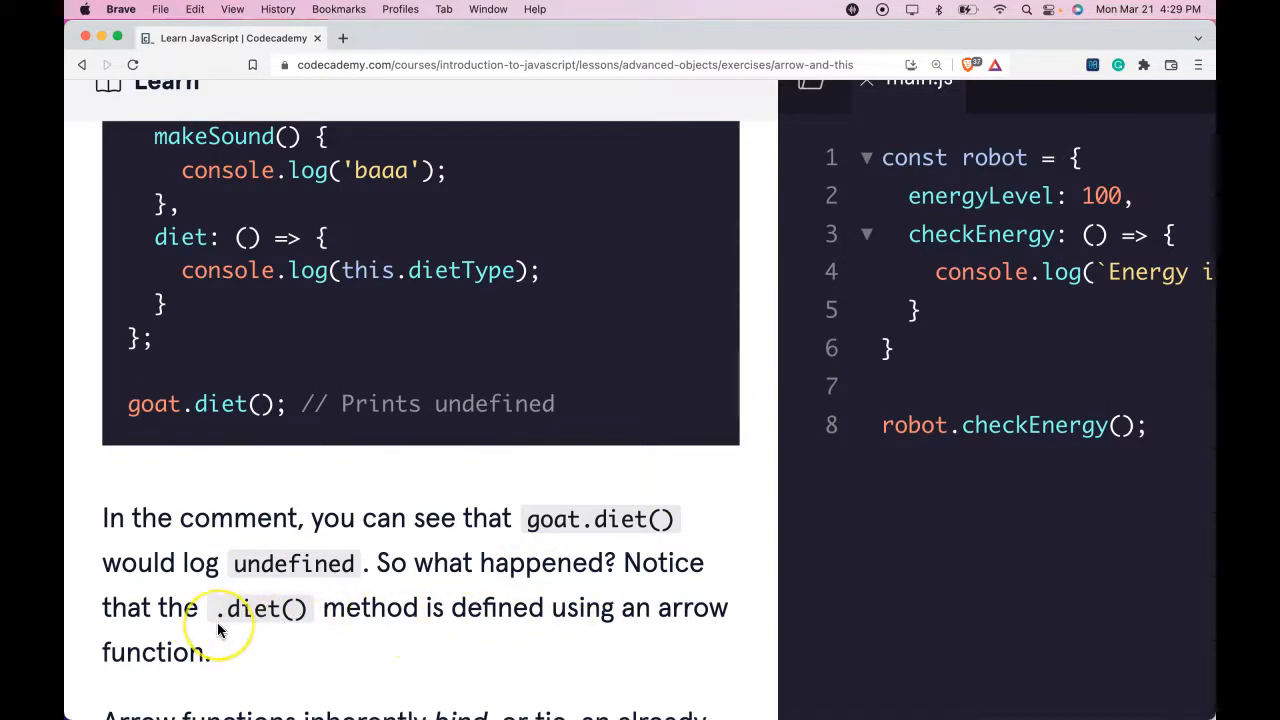
scroll(down, 3)
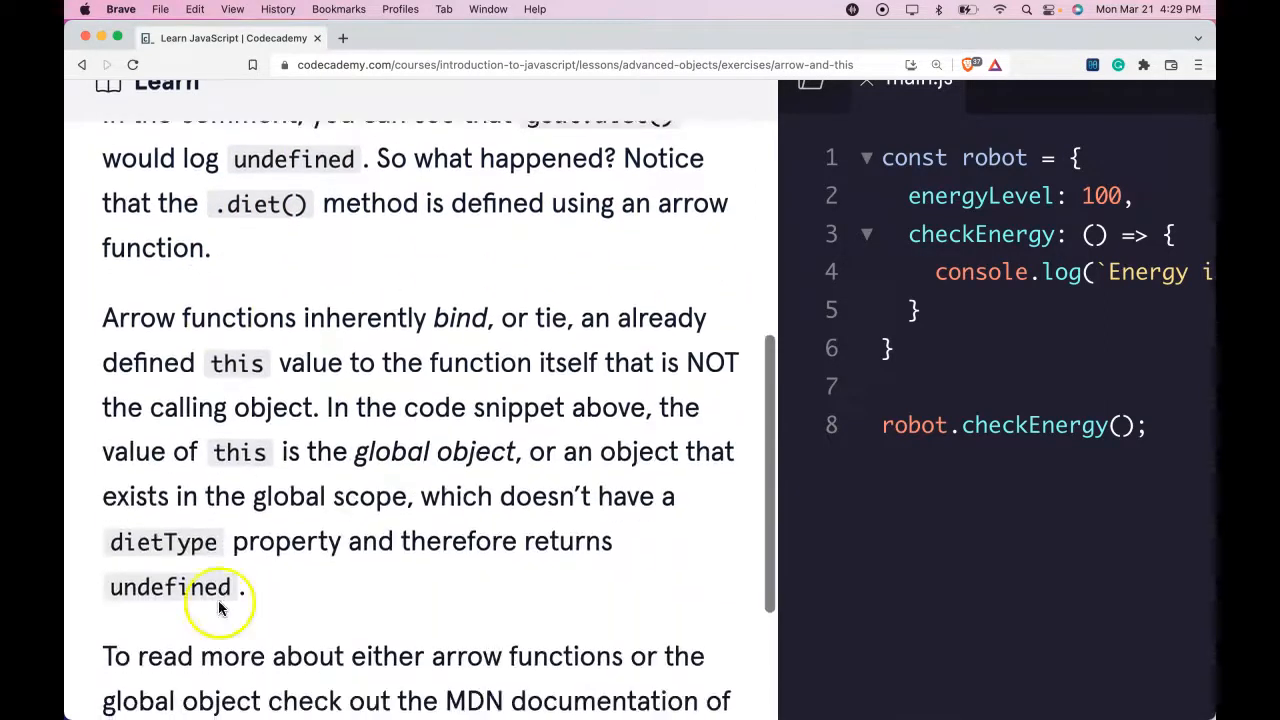
mouse_move(480, 308)
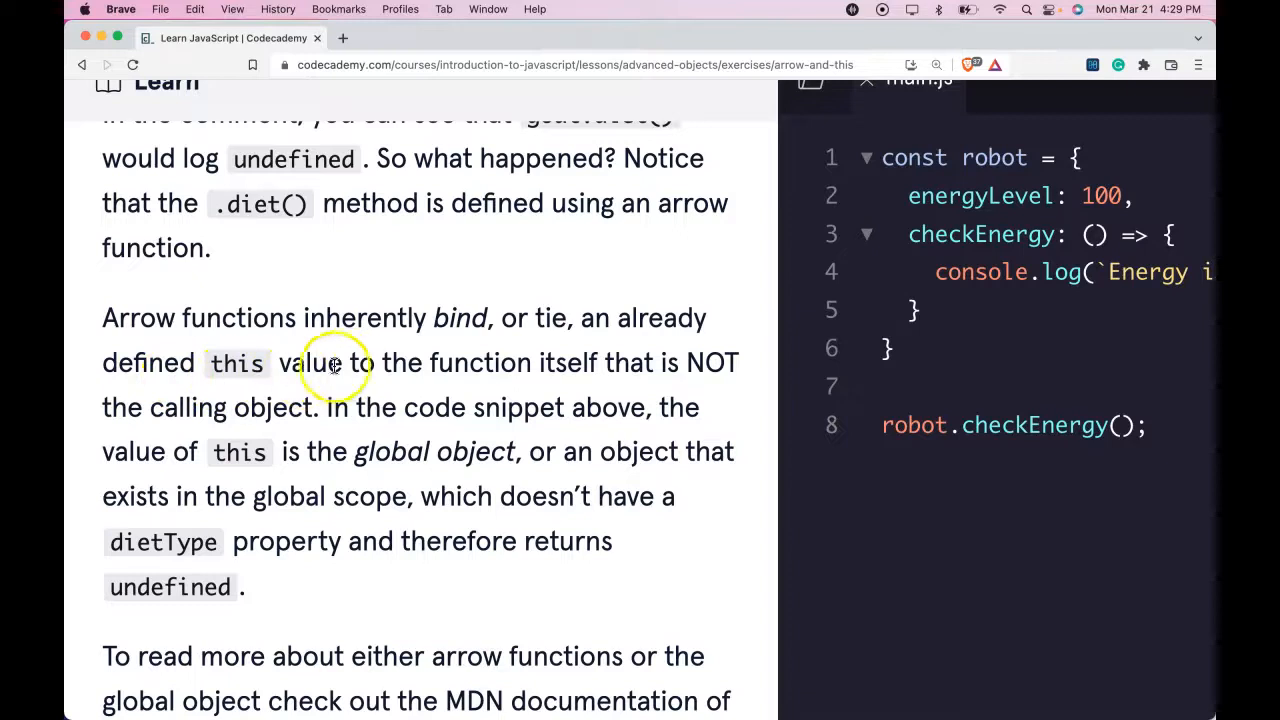
mouse_move(620, 376)
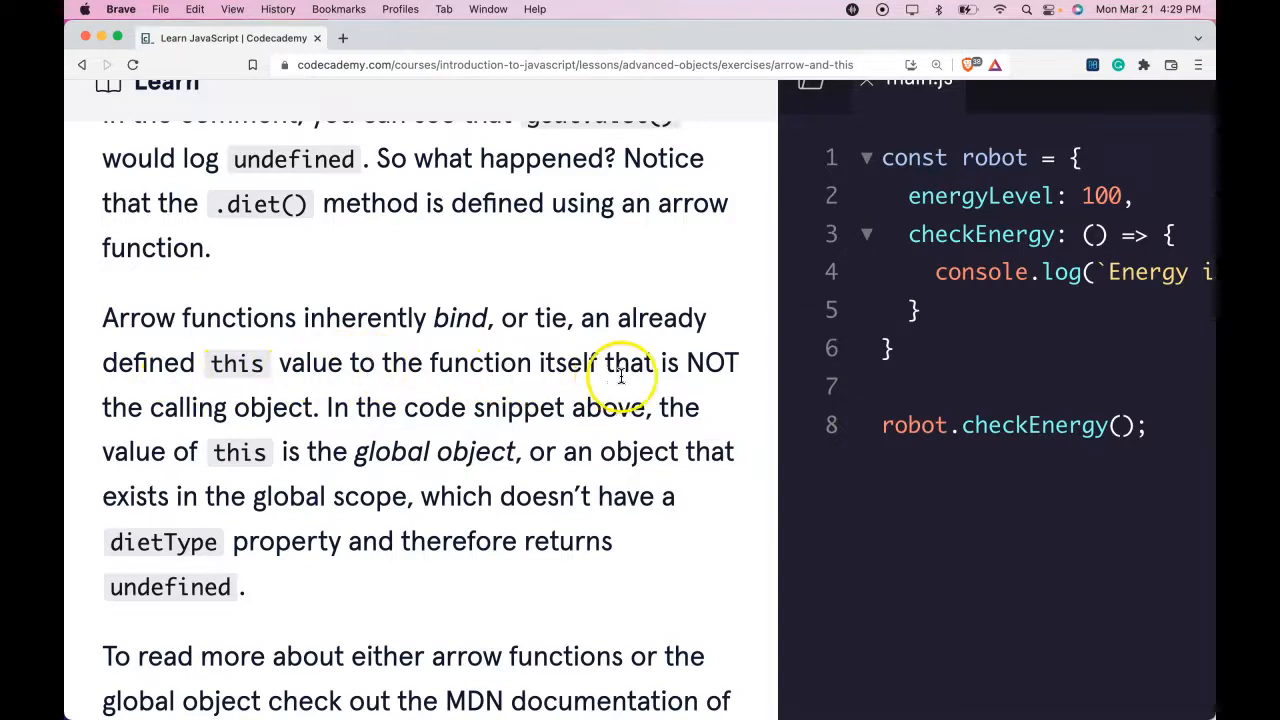
mouse_move(256, 408)
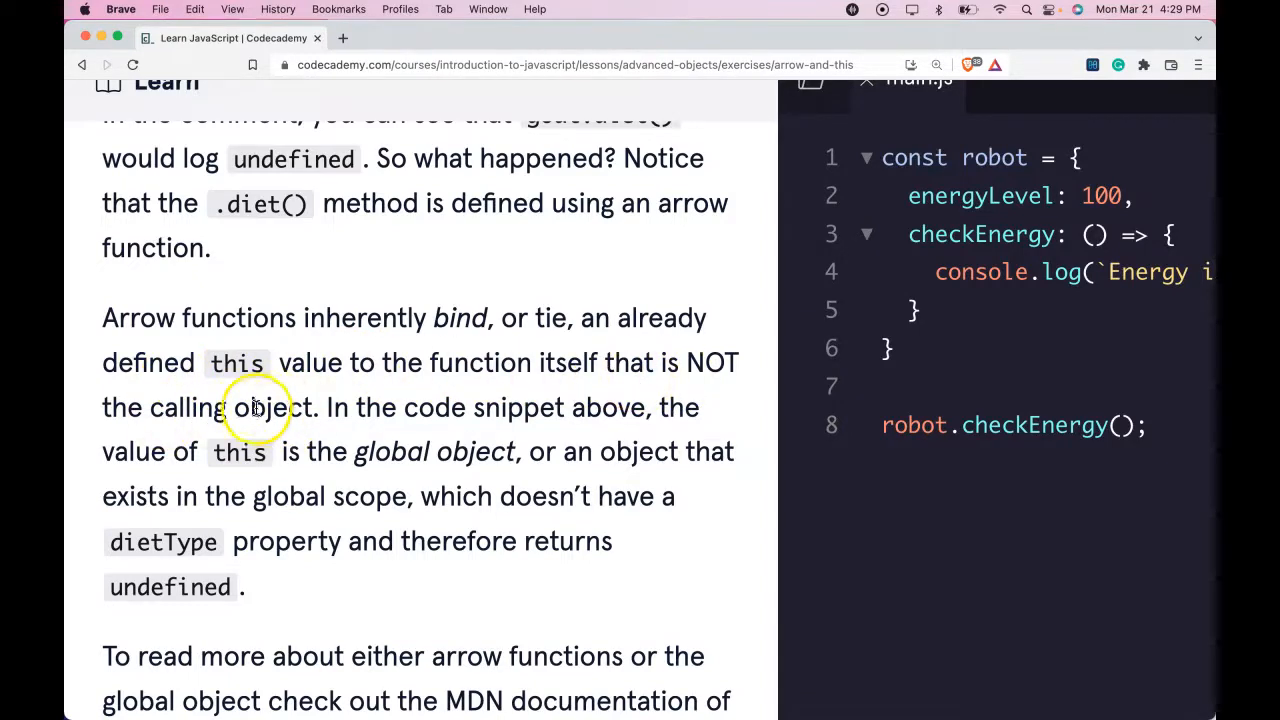
mouse_move(218, 464)
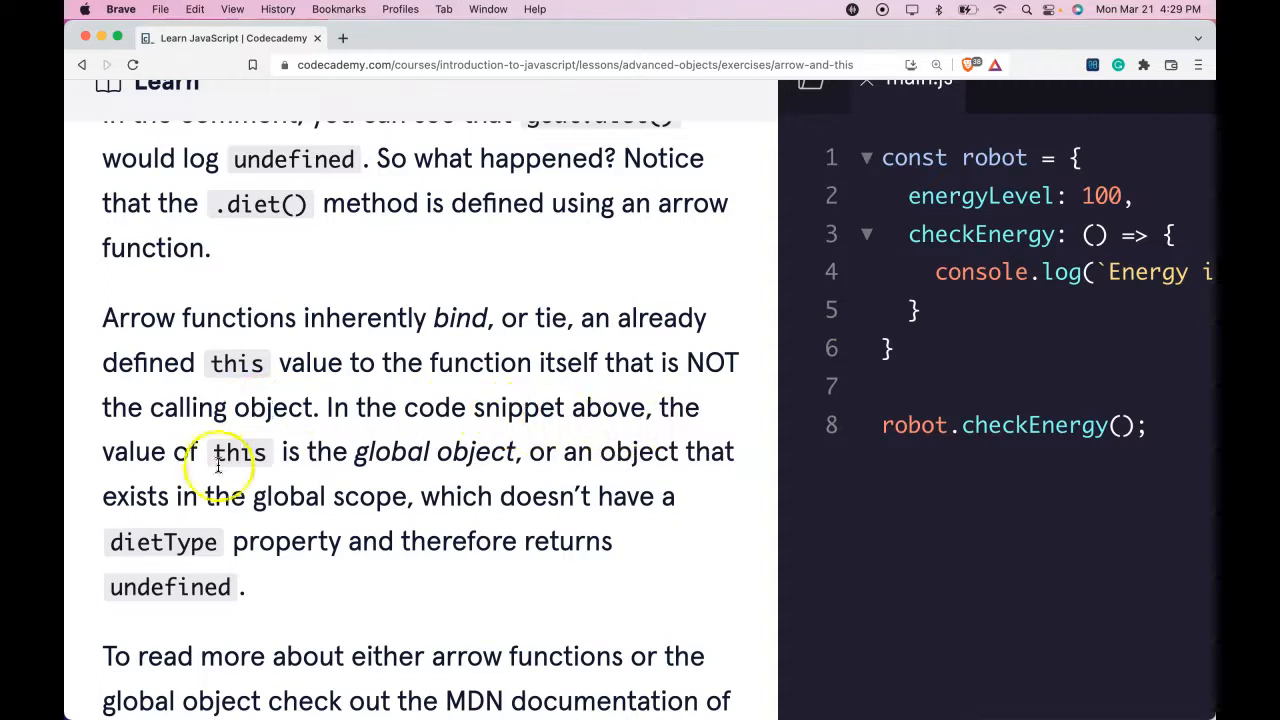
mouse_move(458, 460)
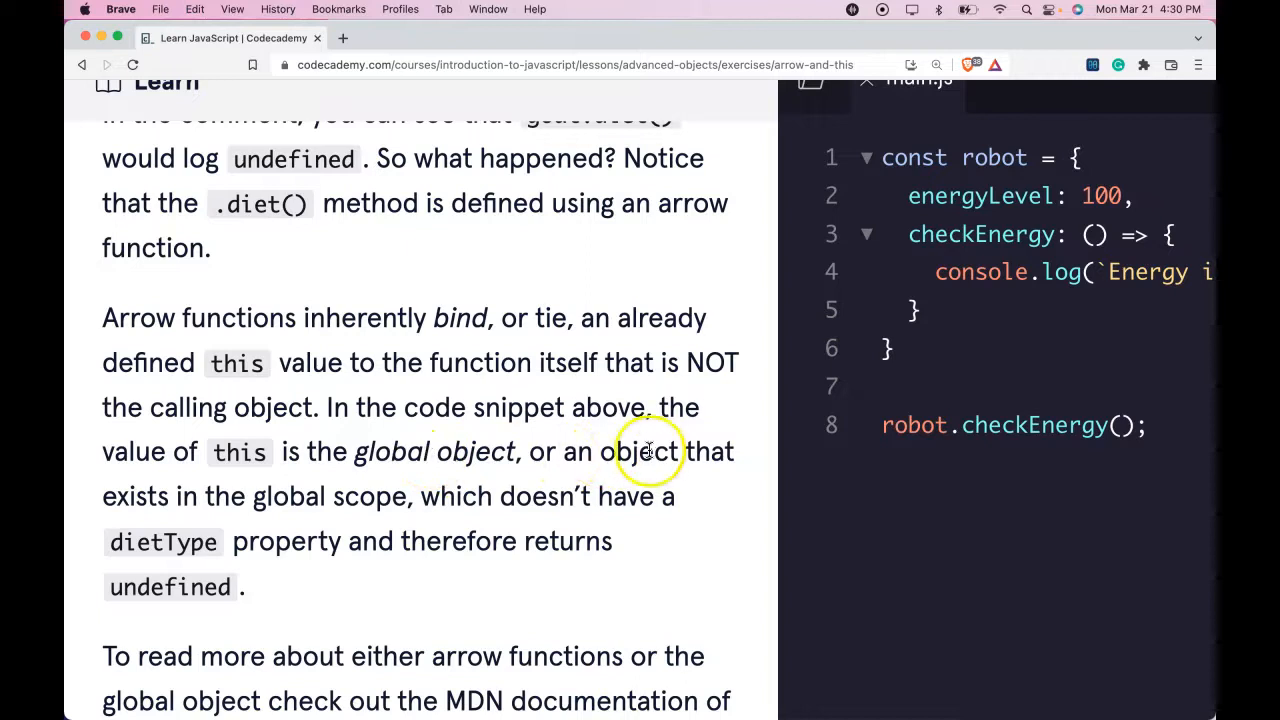
mouse_move(390, 496)
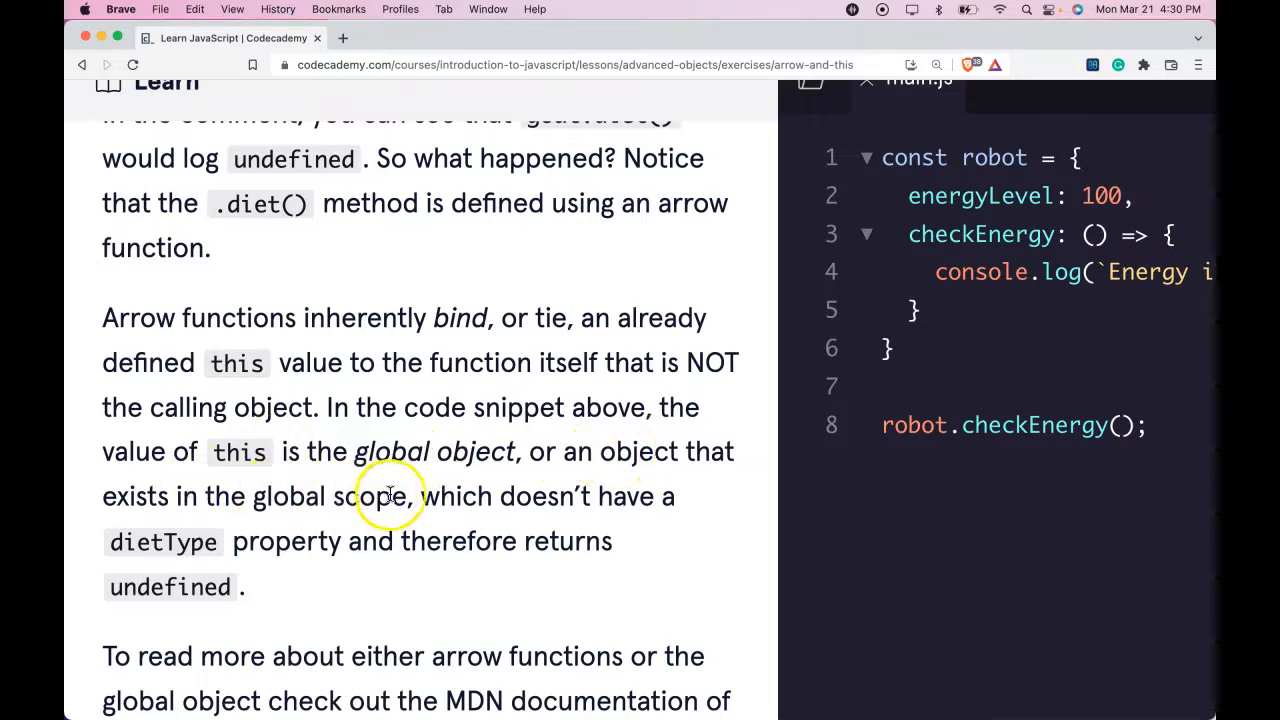
mouse_move(170, 540)
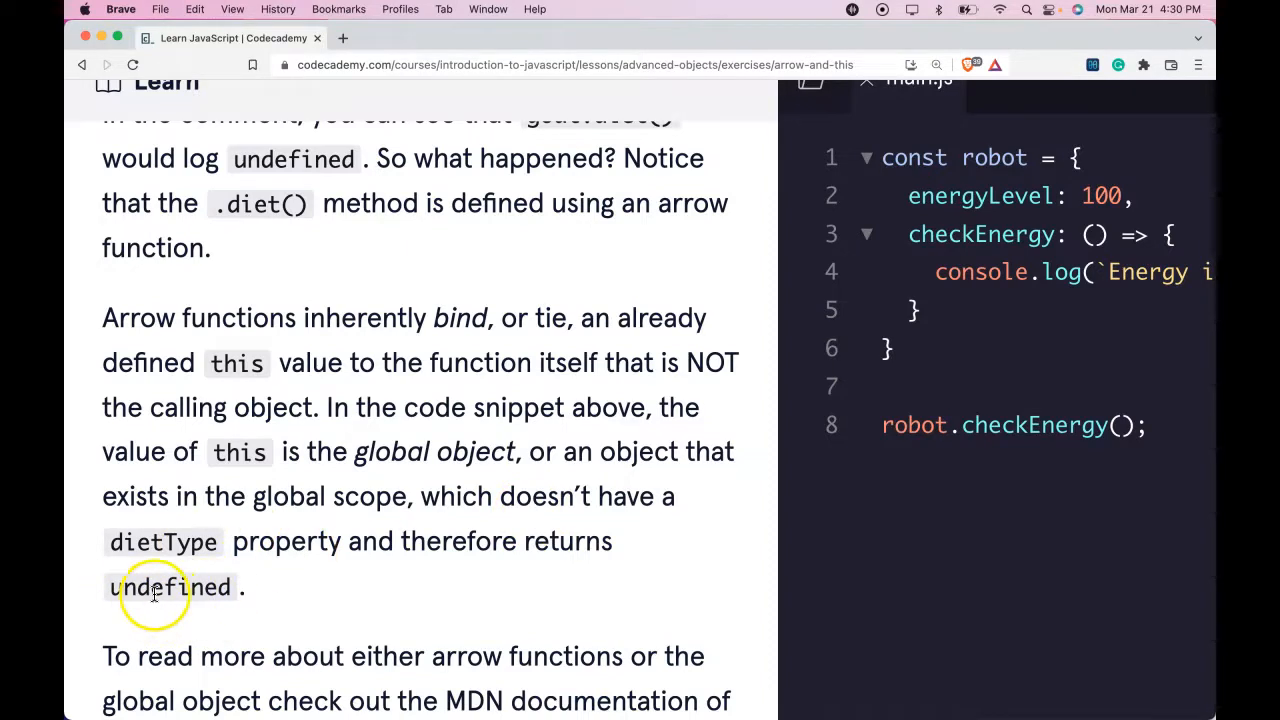
scroll(down, 3)
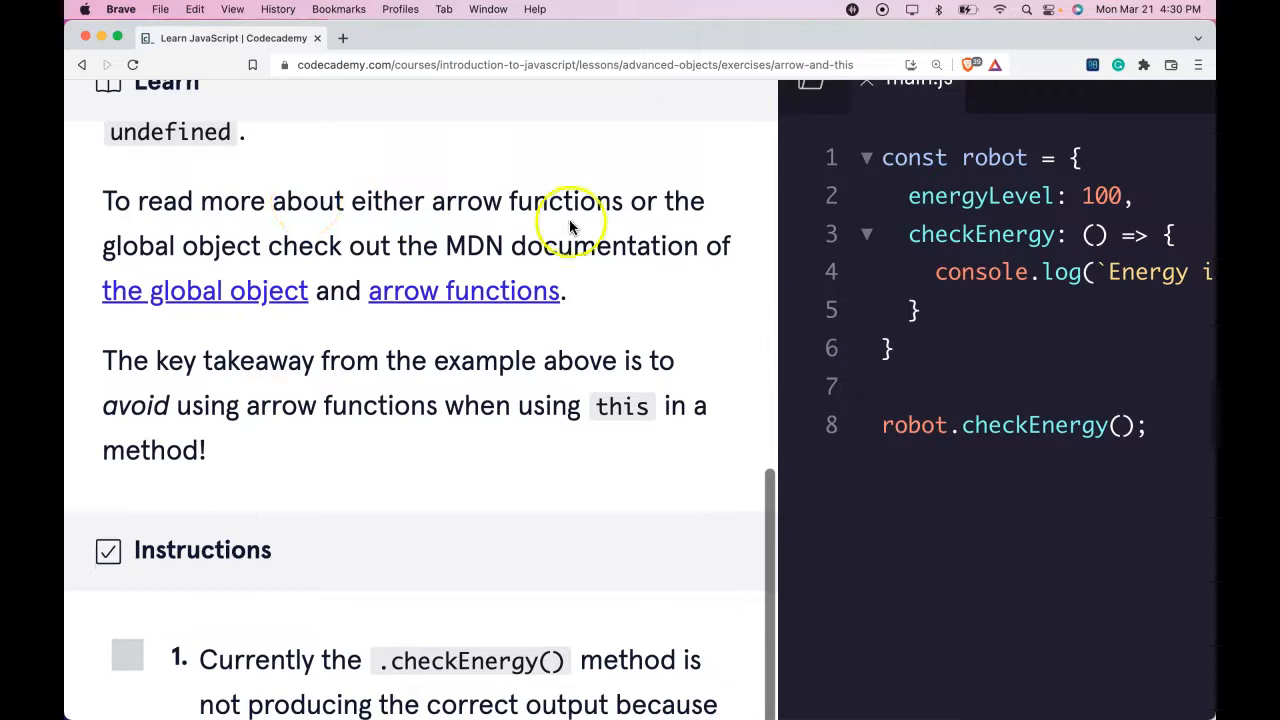
mouse_move(316, 248)
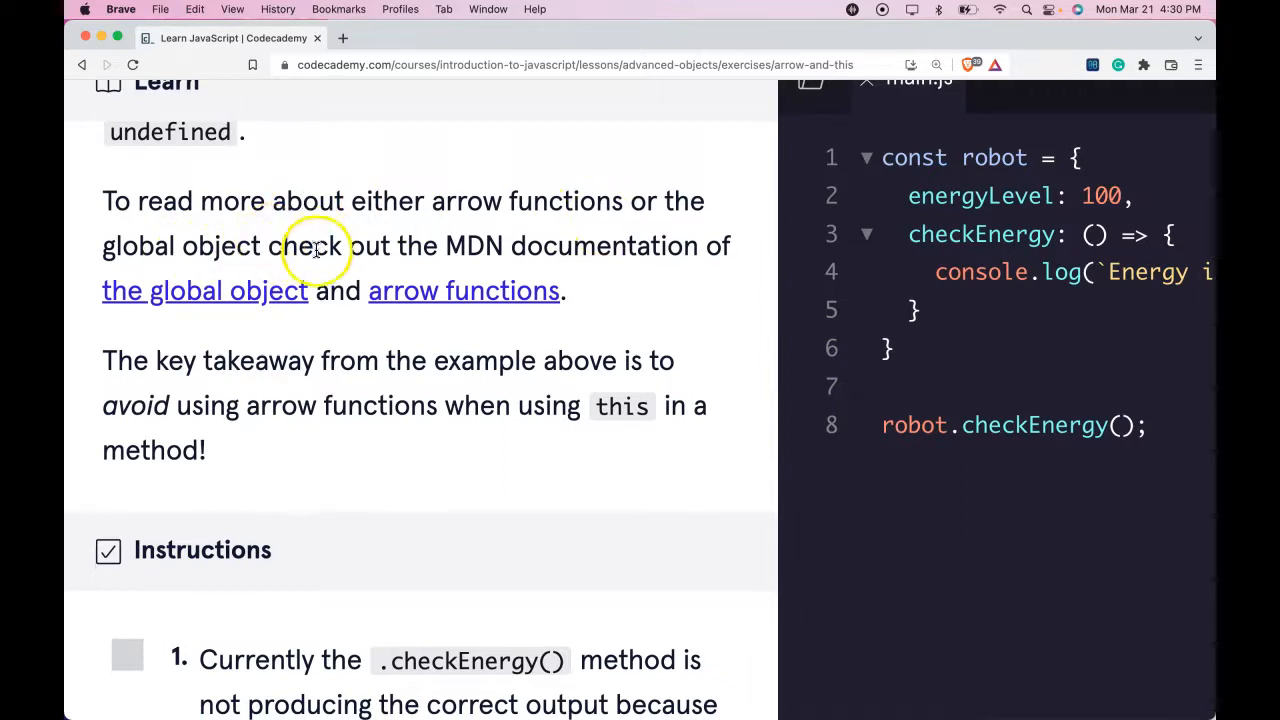
mouse_move(268, 308)
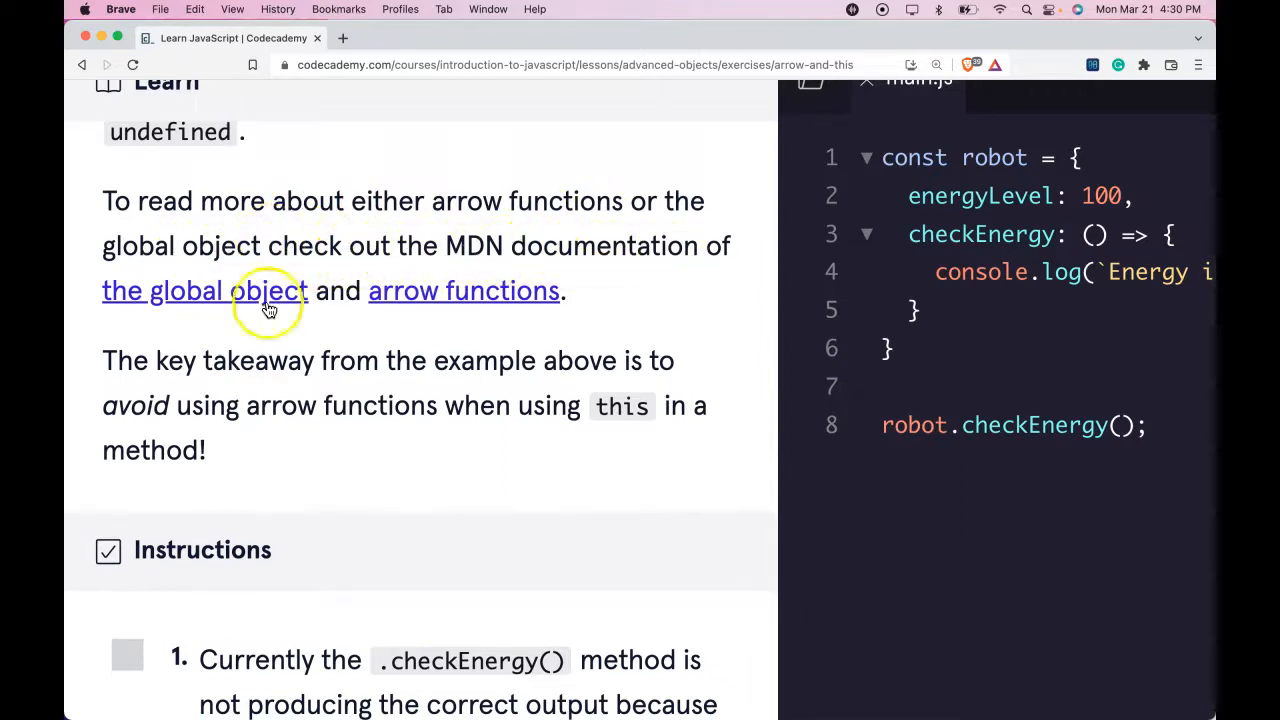
mouse_move(484, 320)
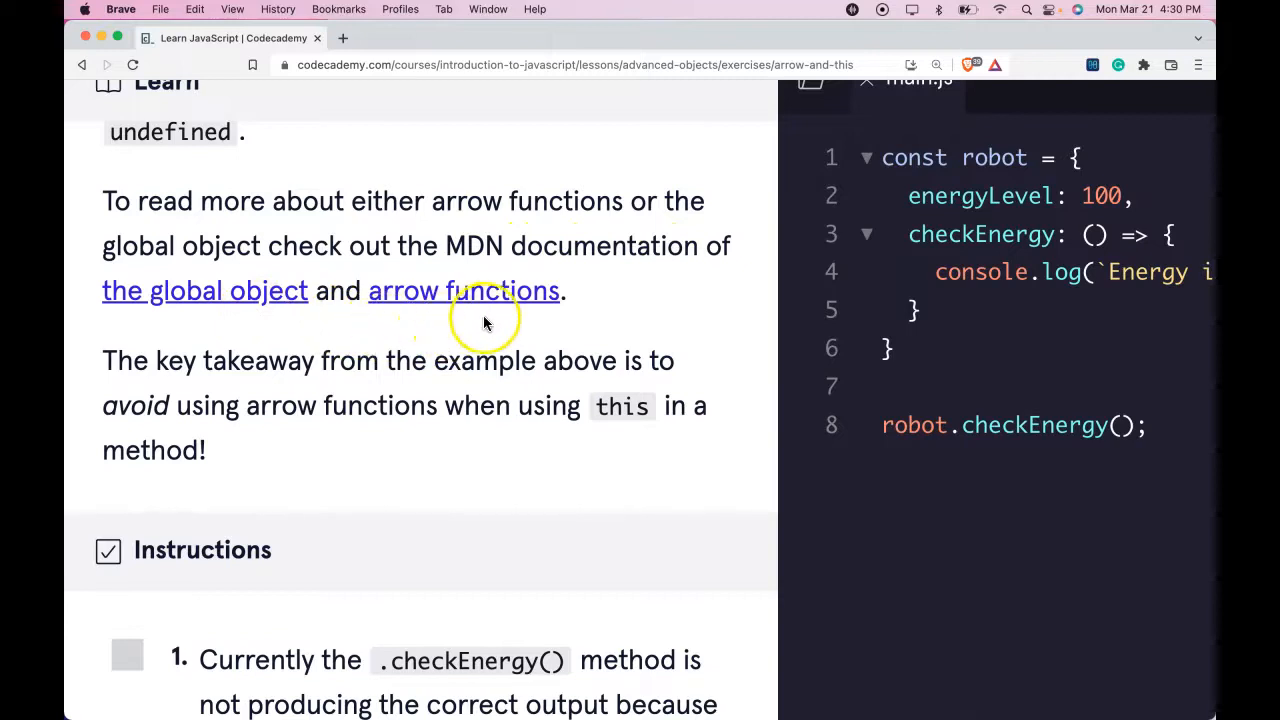
mouse_move(216, 368)
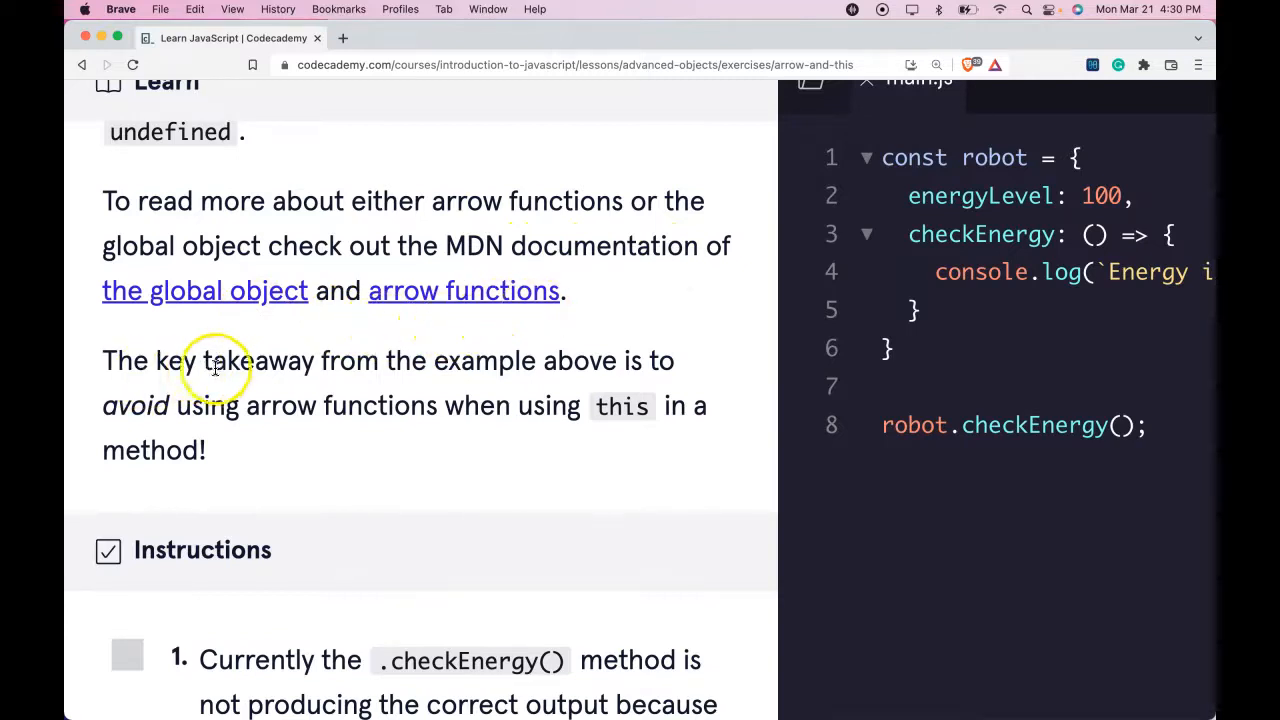
mouse_move(230, 456)
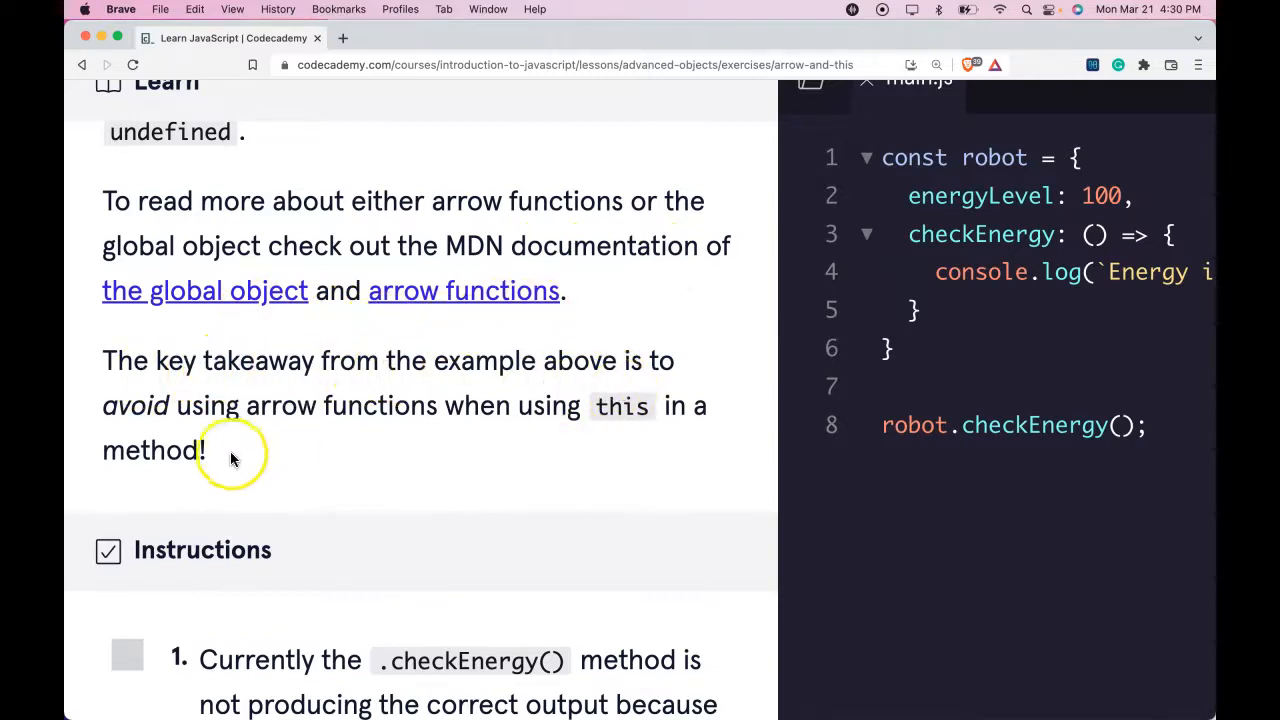
mouse_move(508, 404)
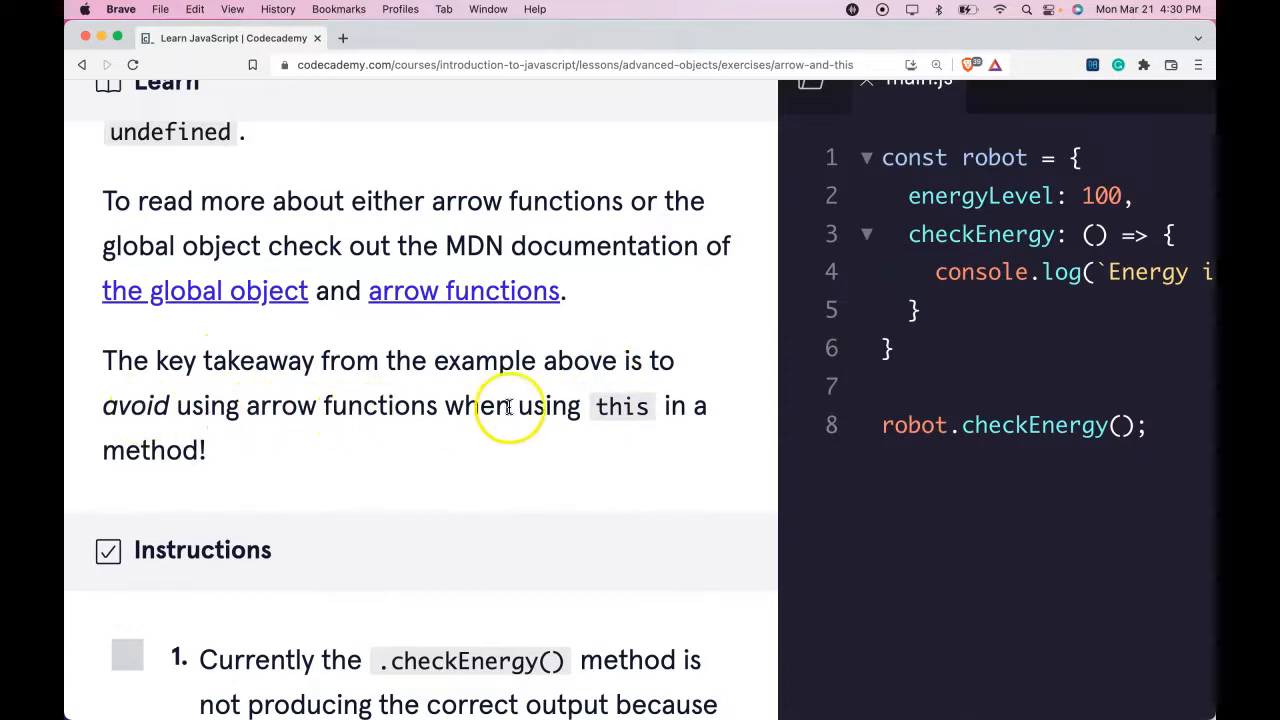
mouse_move(204, 452)
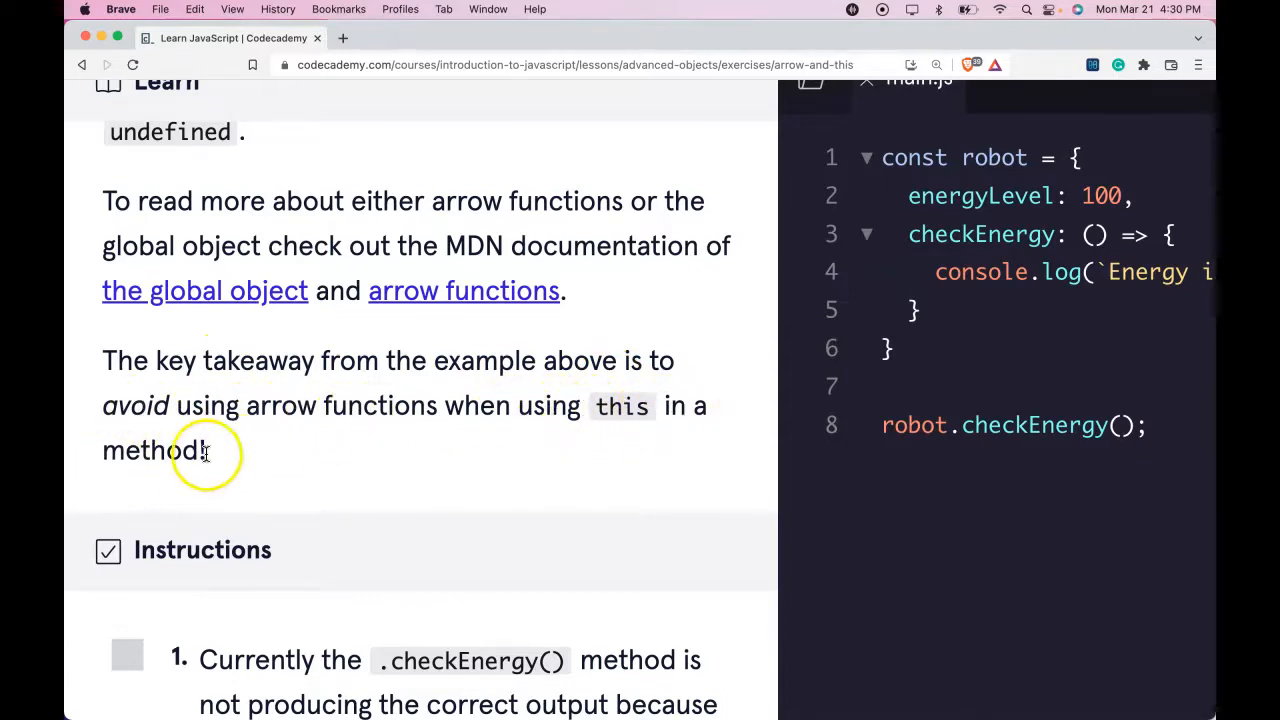
scroll(down, 3)
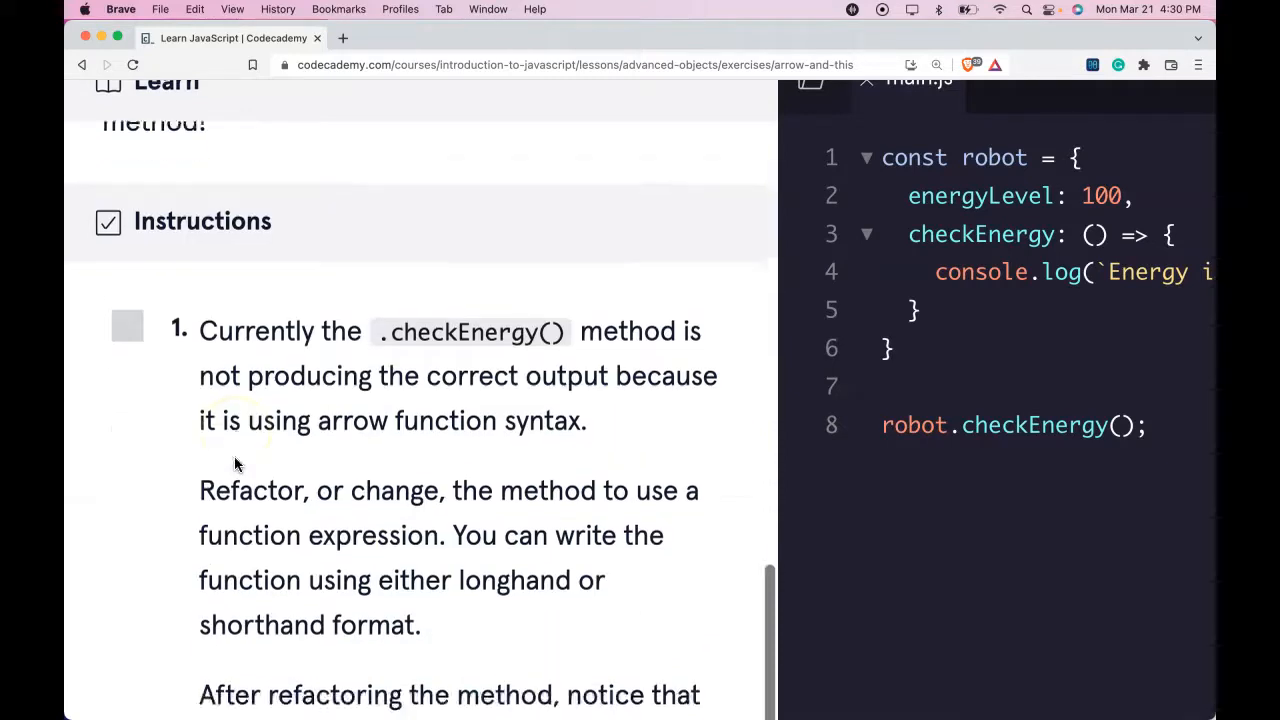
scroll(down, 3)
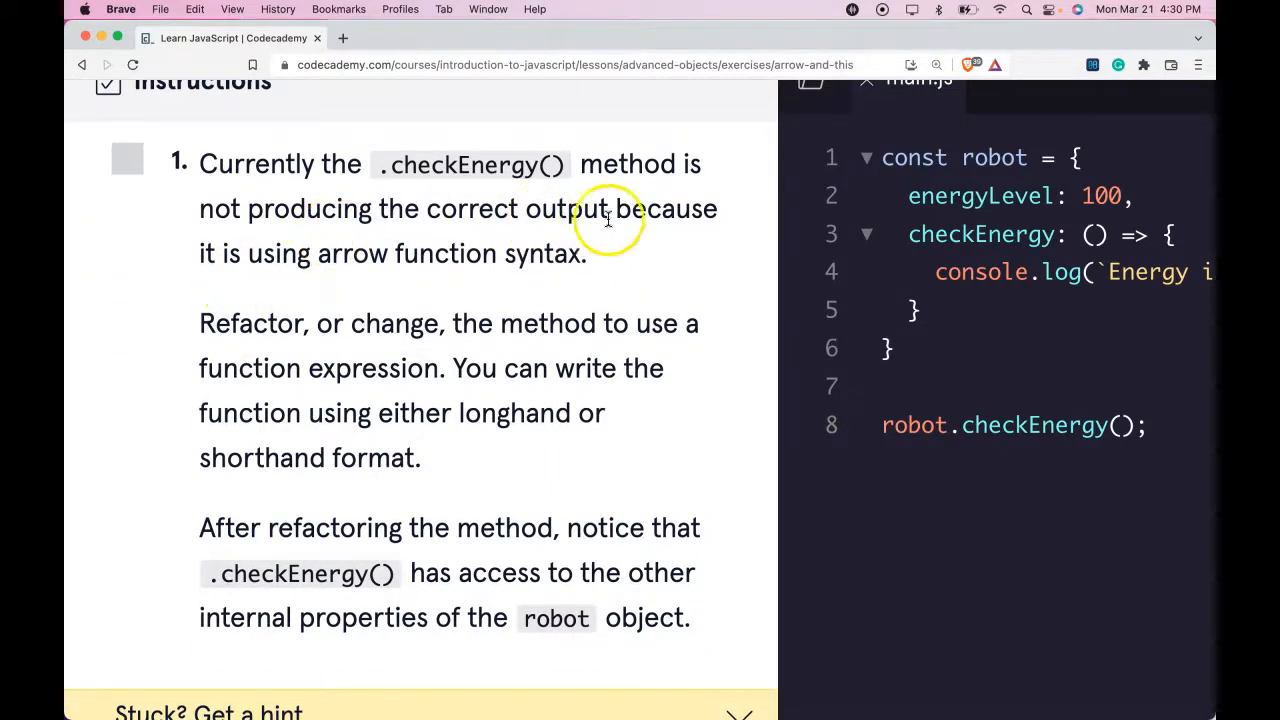
mouse_move(564, 256)
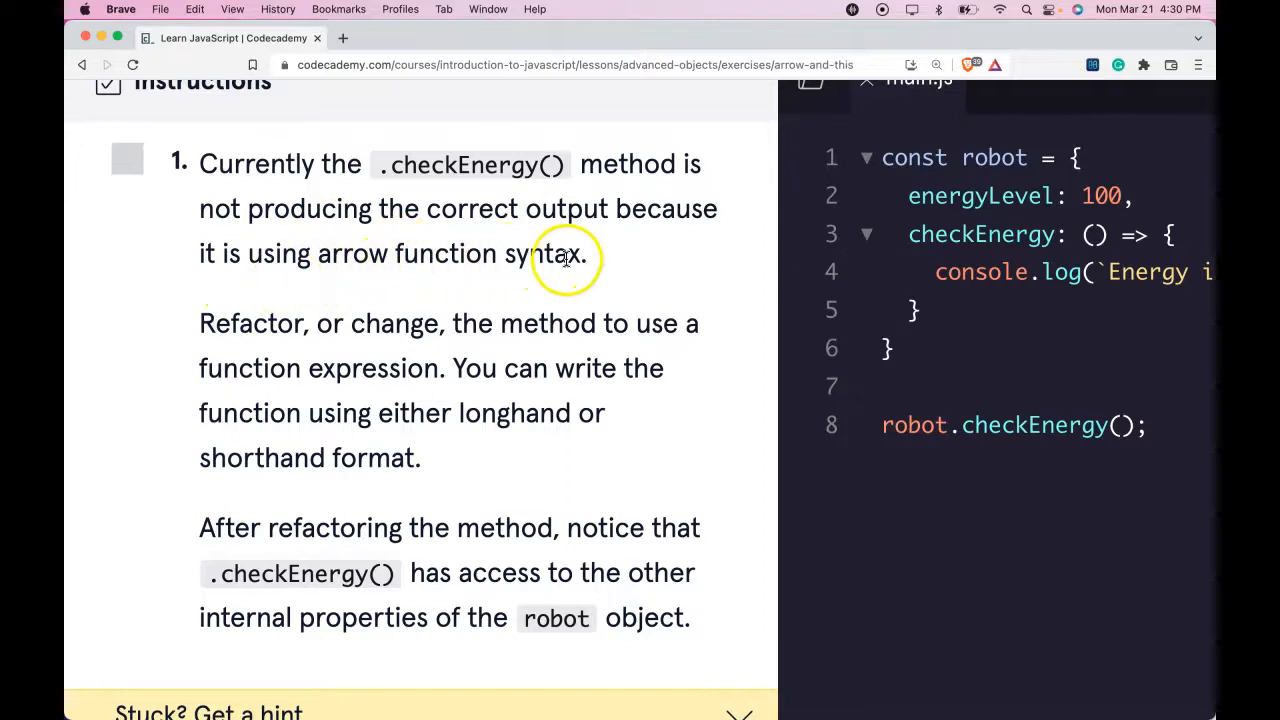
mouse_move(336, 344)
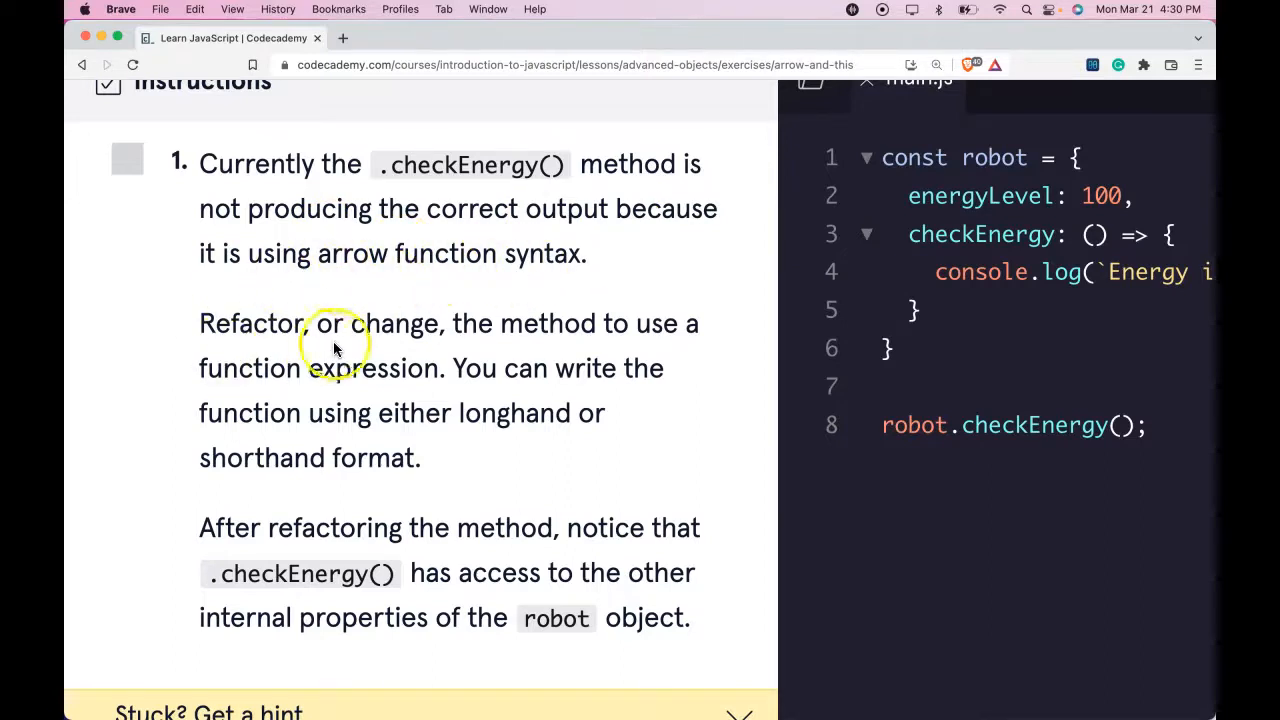
mouse_move(344, 380)
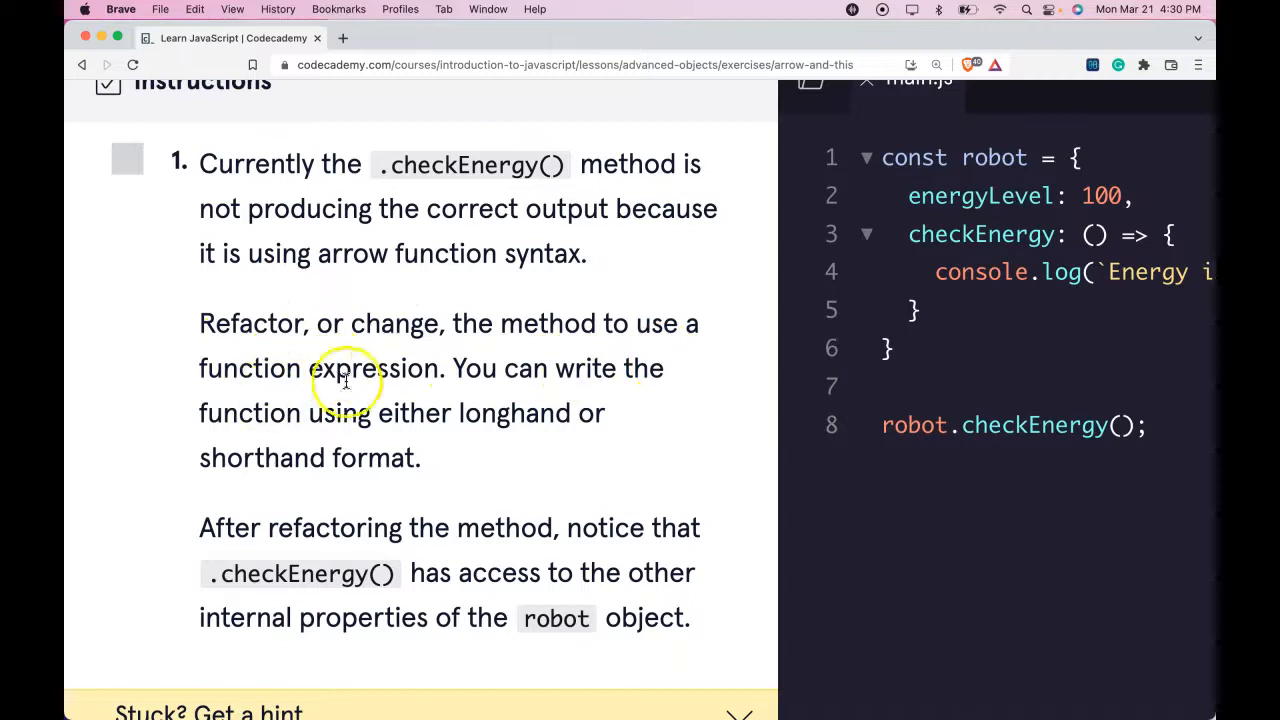
mouse_move(296, 440)
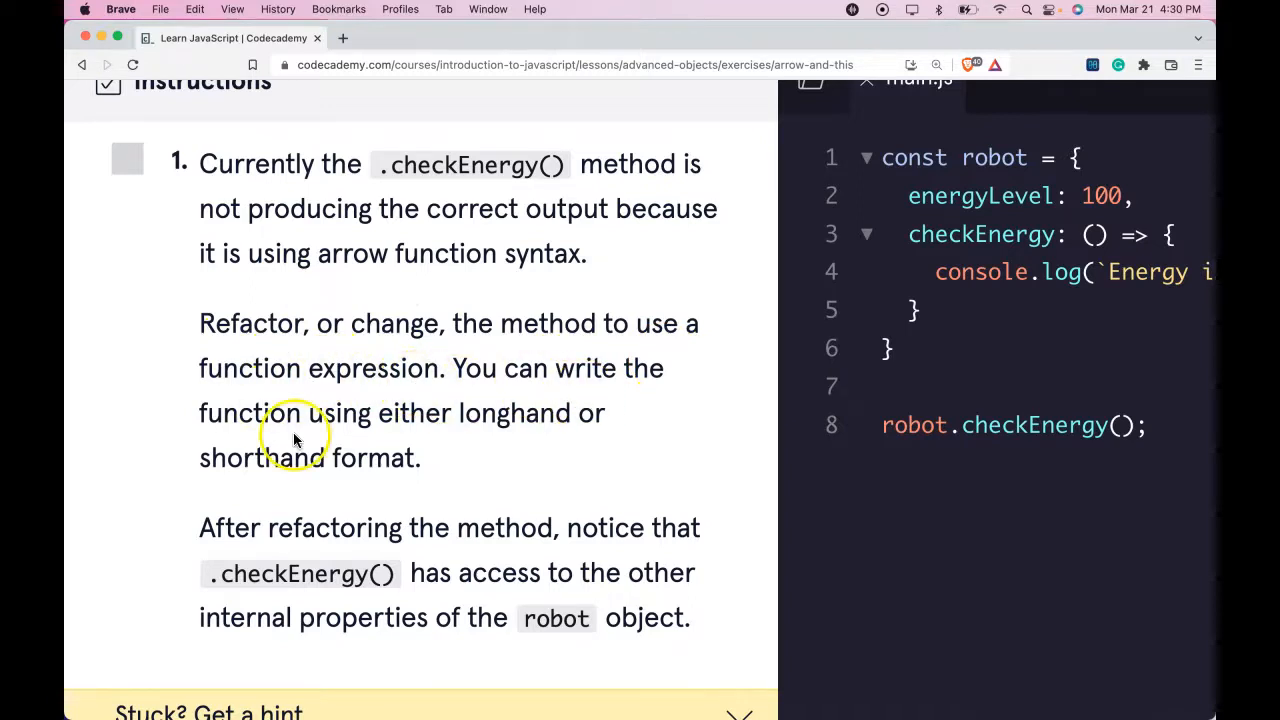
mouse_move(280, 472)
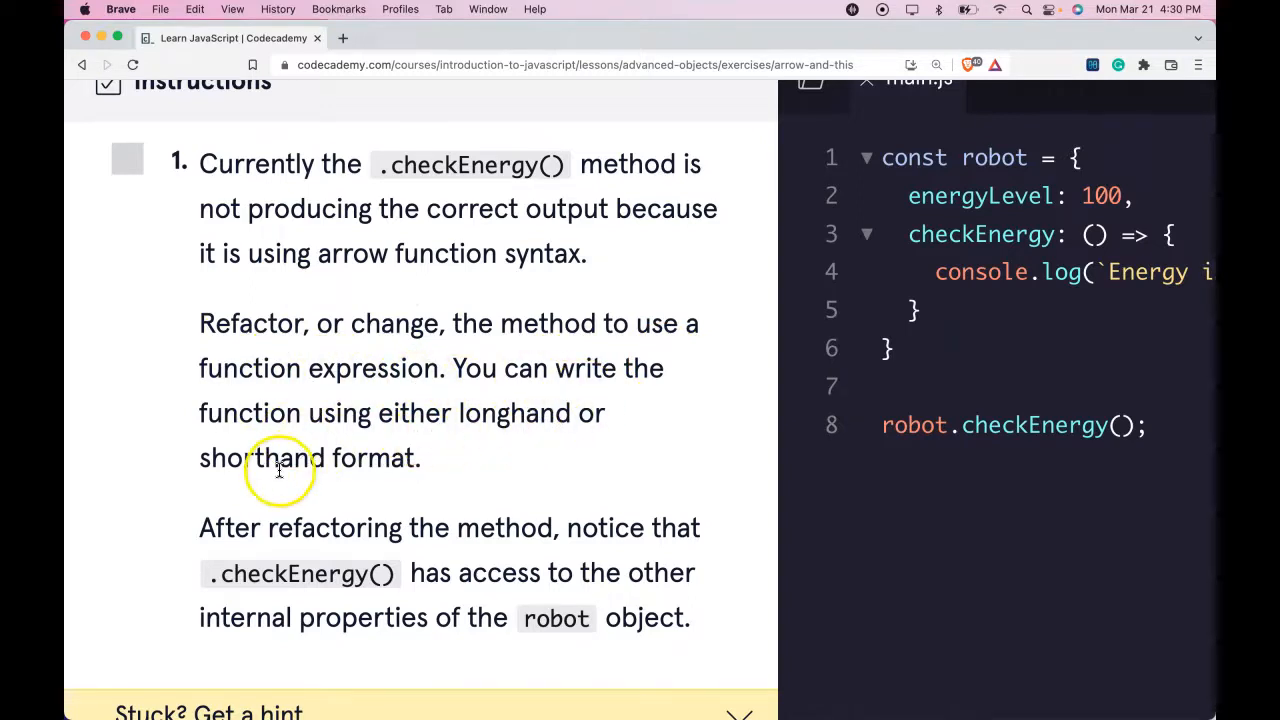
mouse_move(376, 520)
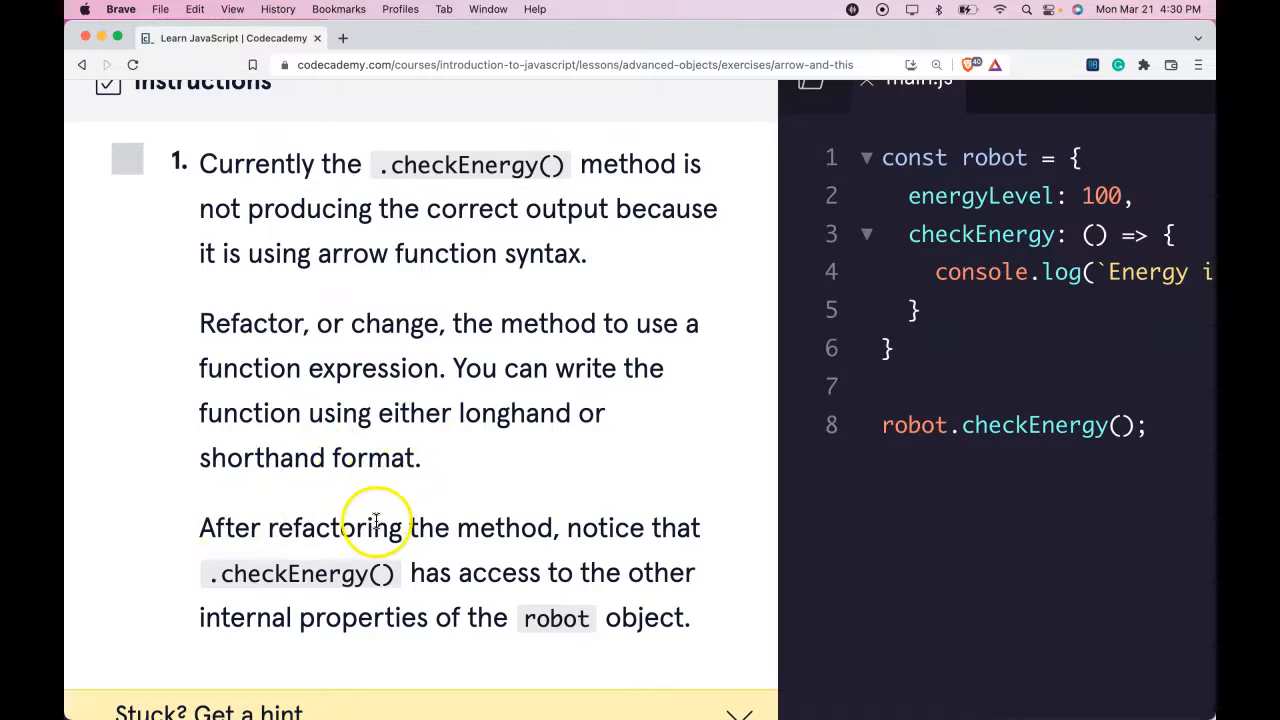
mouse_move(360, 556)
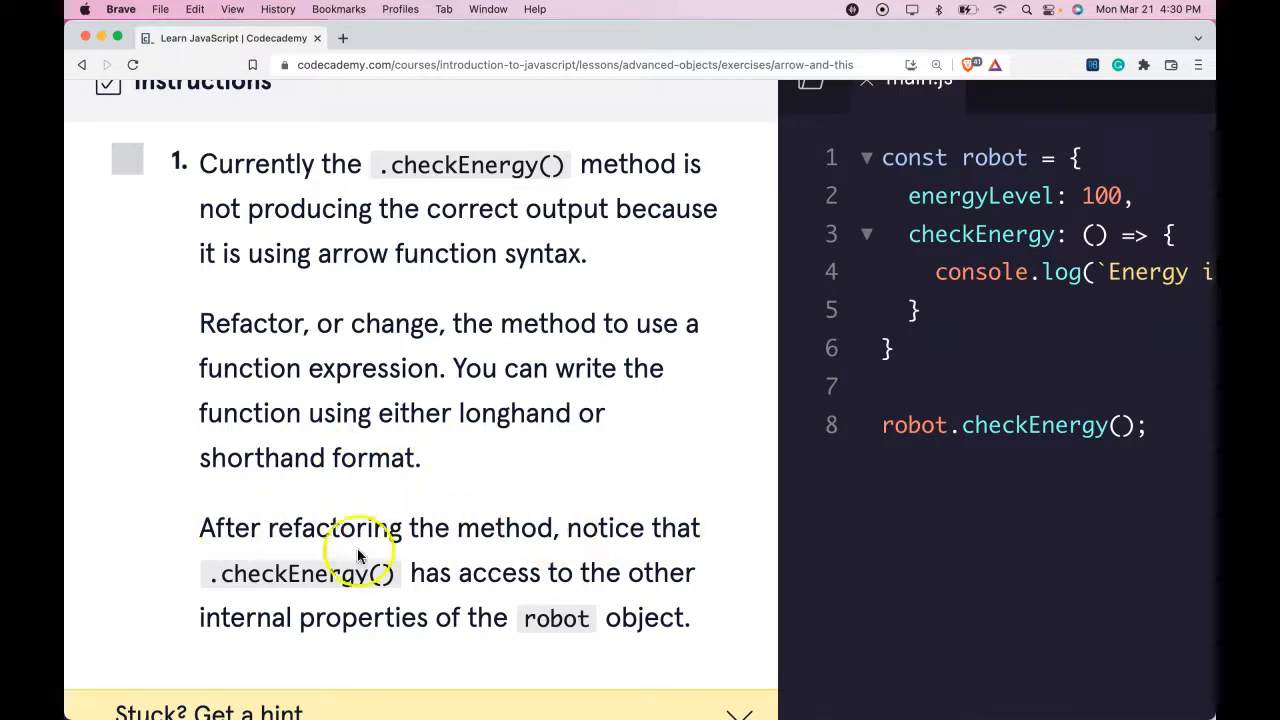
mouse_move(532, 584)
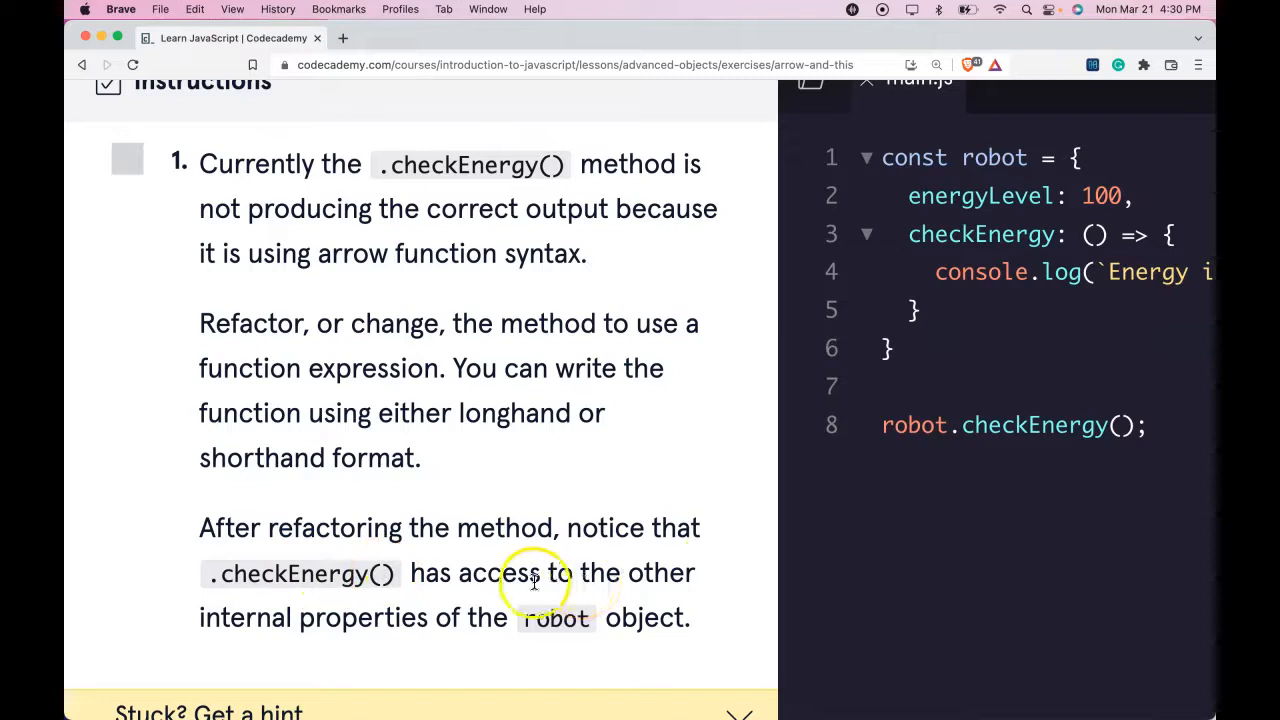
mouse_move(616, 624)
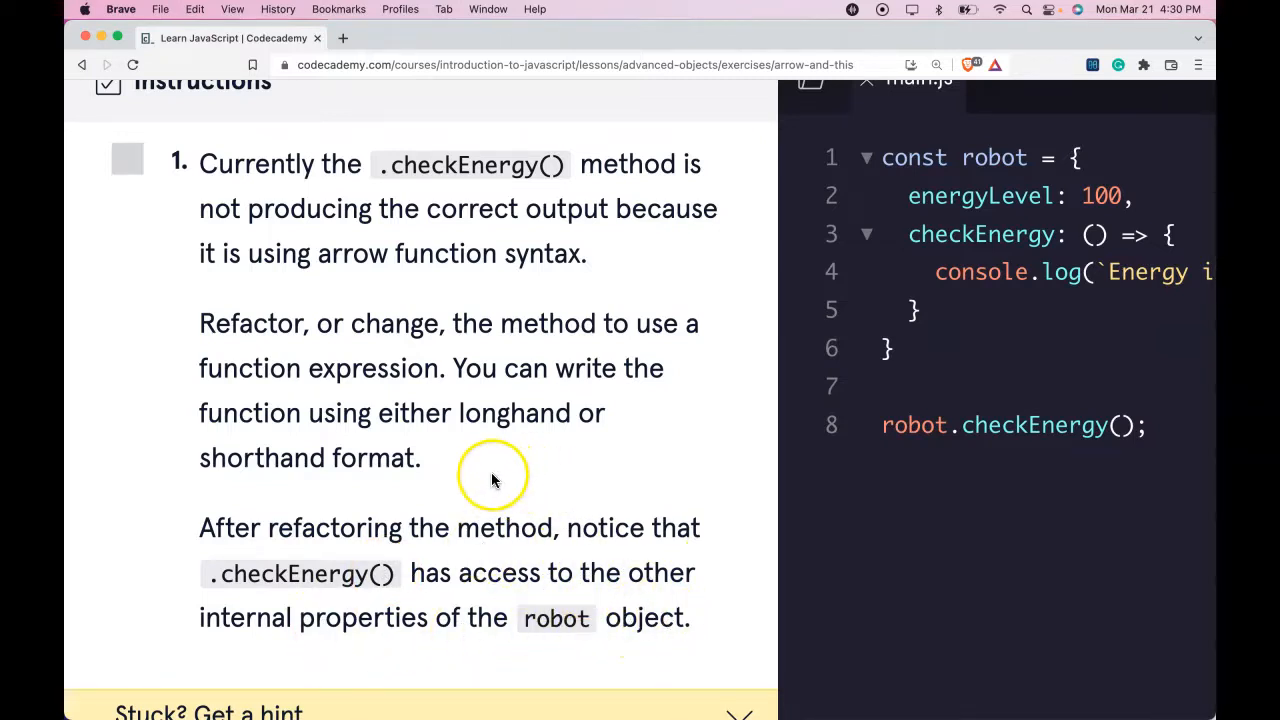
mouse_move(496, 480)
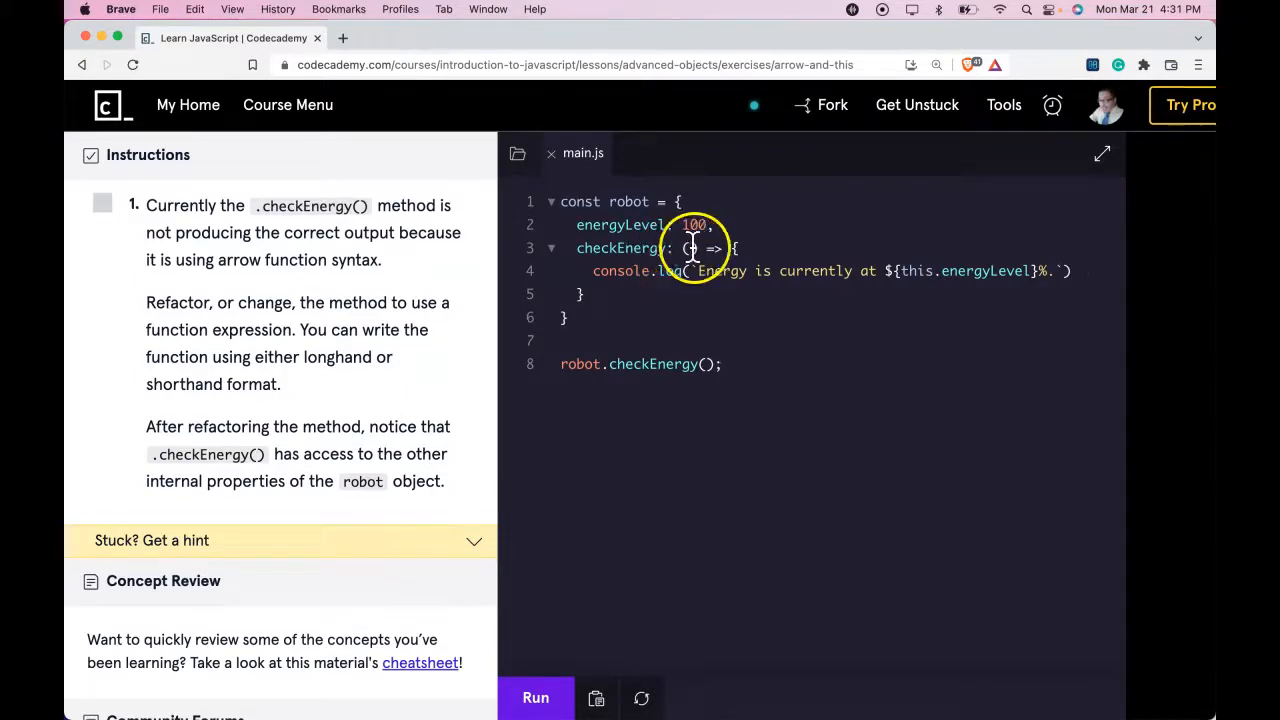
mouse_move(622, 538)
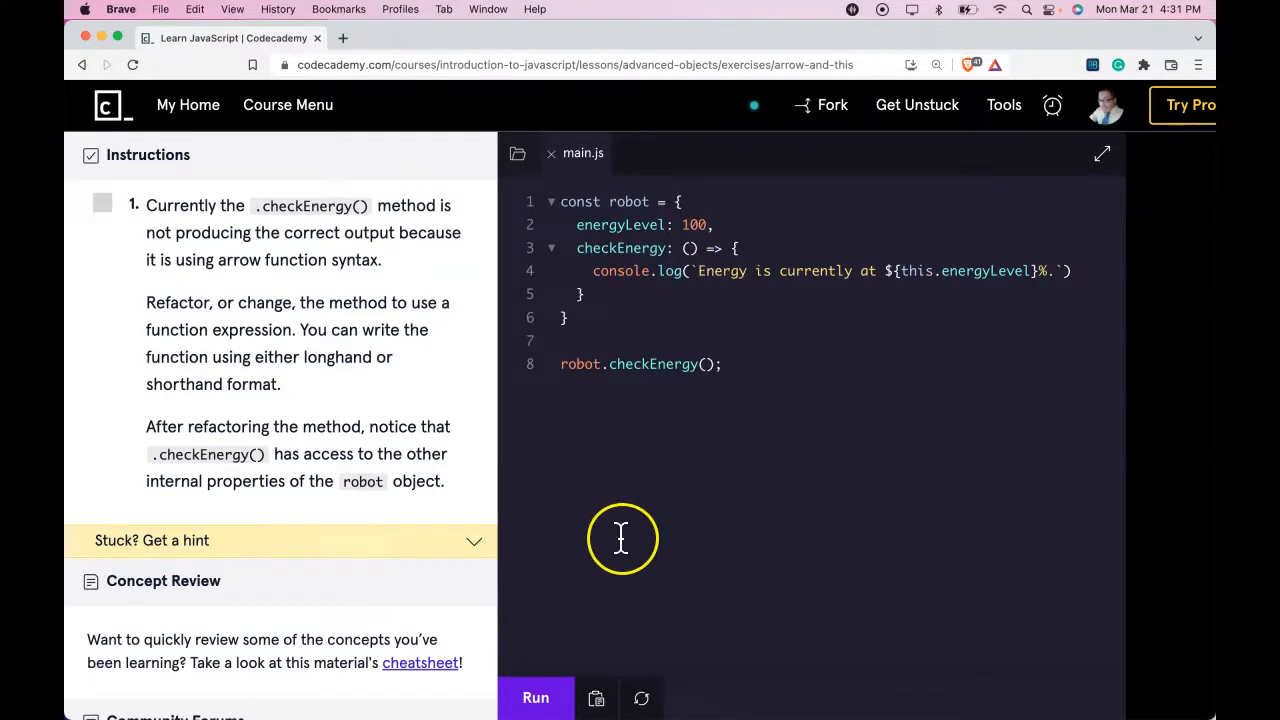
click(536, 696)
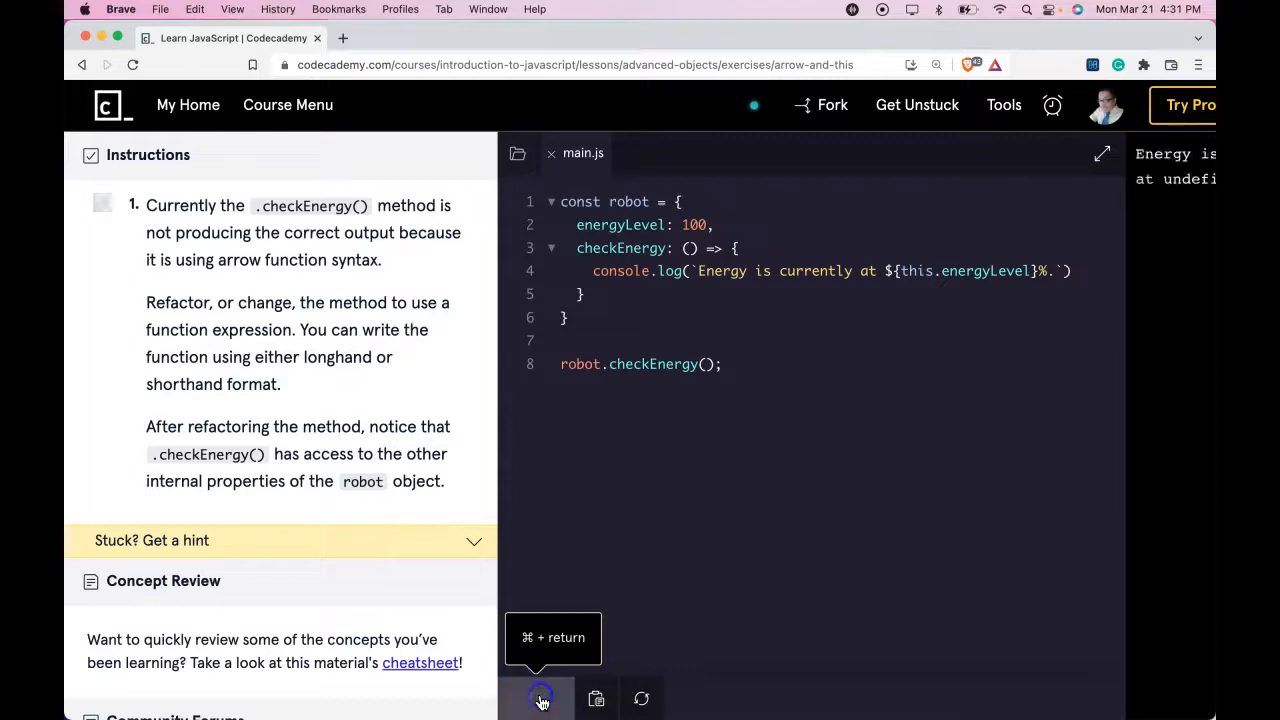
click(536, 698)
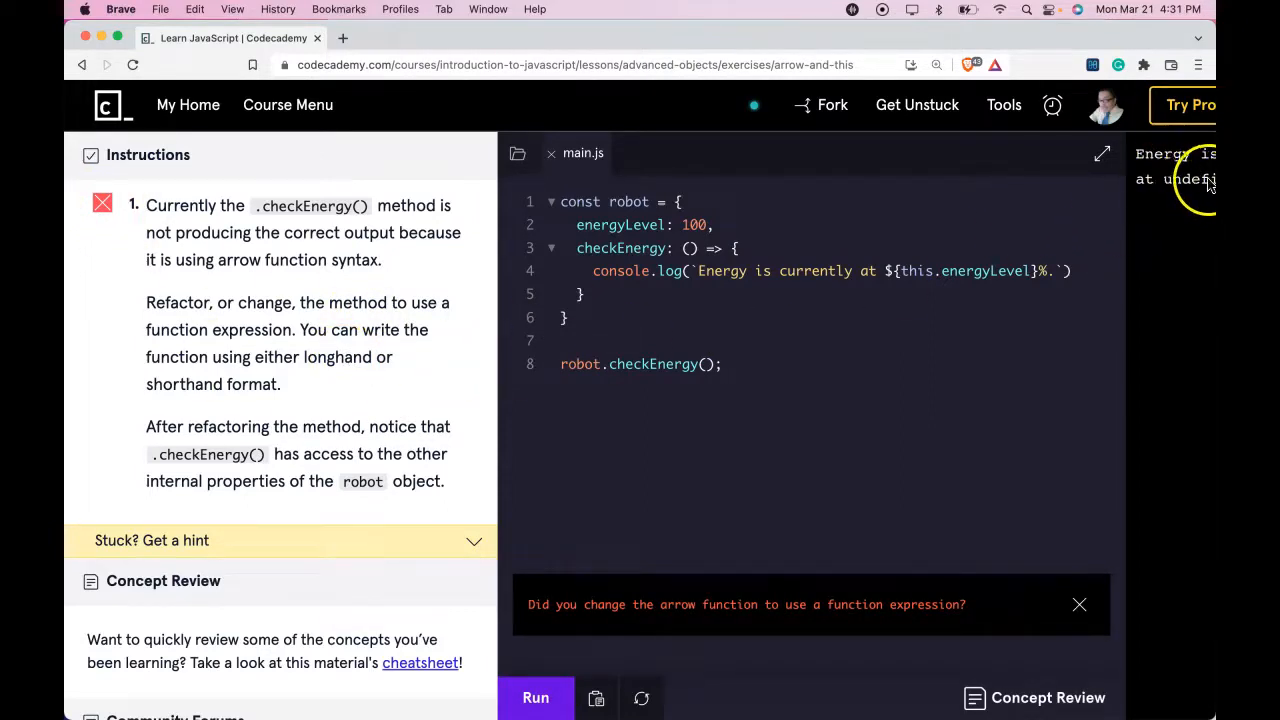
mouse_move(728, 296)
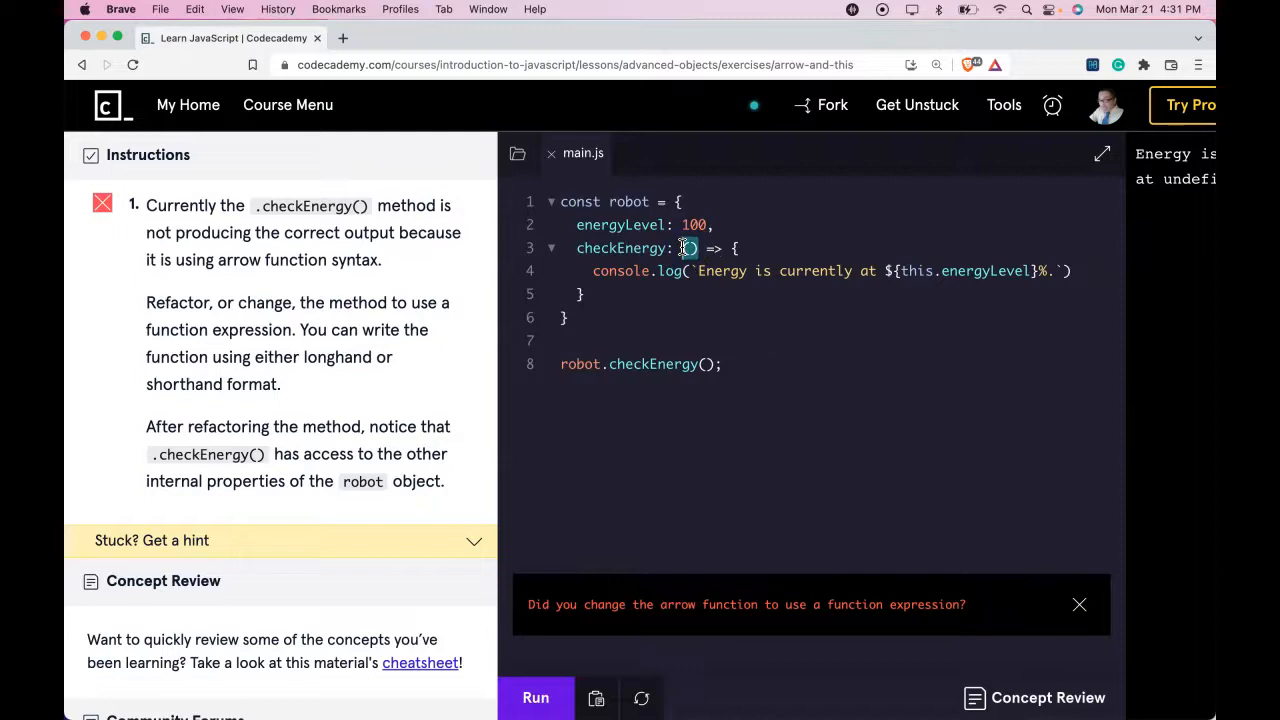
Step: Rewrite checkEnergy as a function() expression and run it, printing 'Energy is currently at 100%'
text(function)
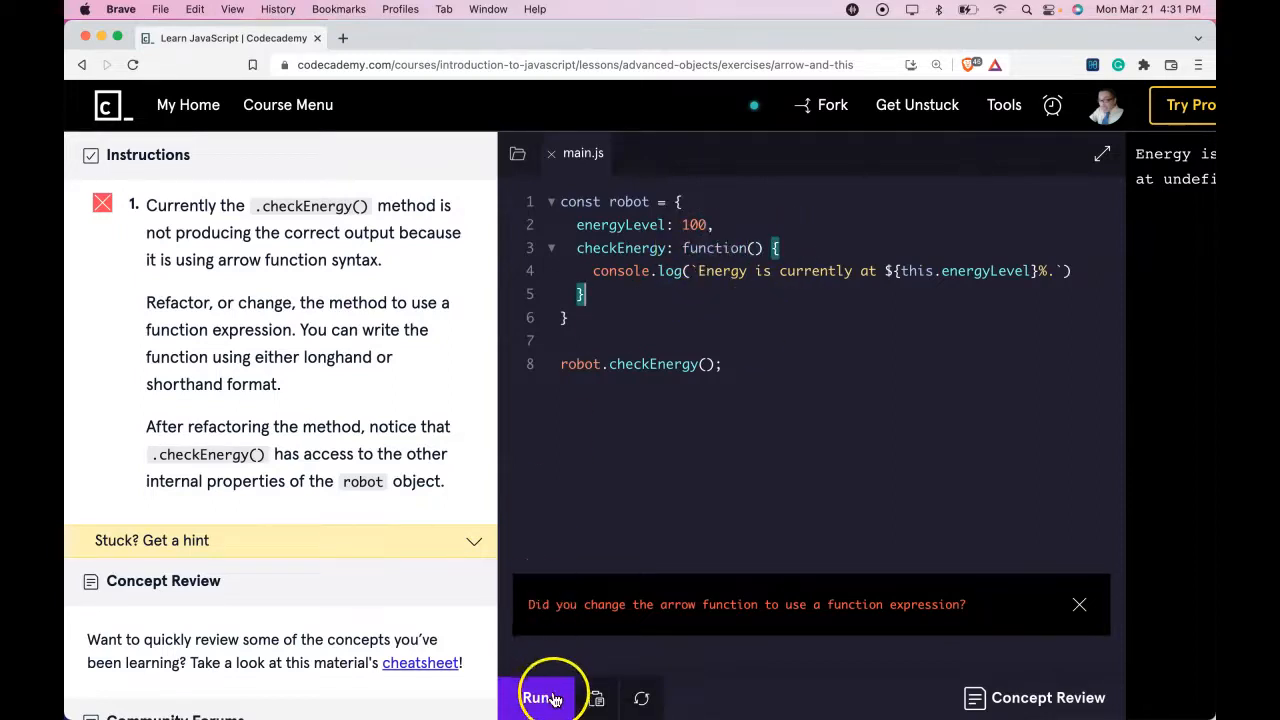
click(544, 696)
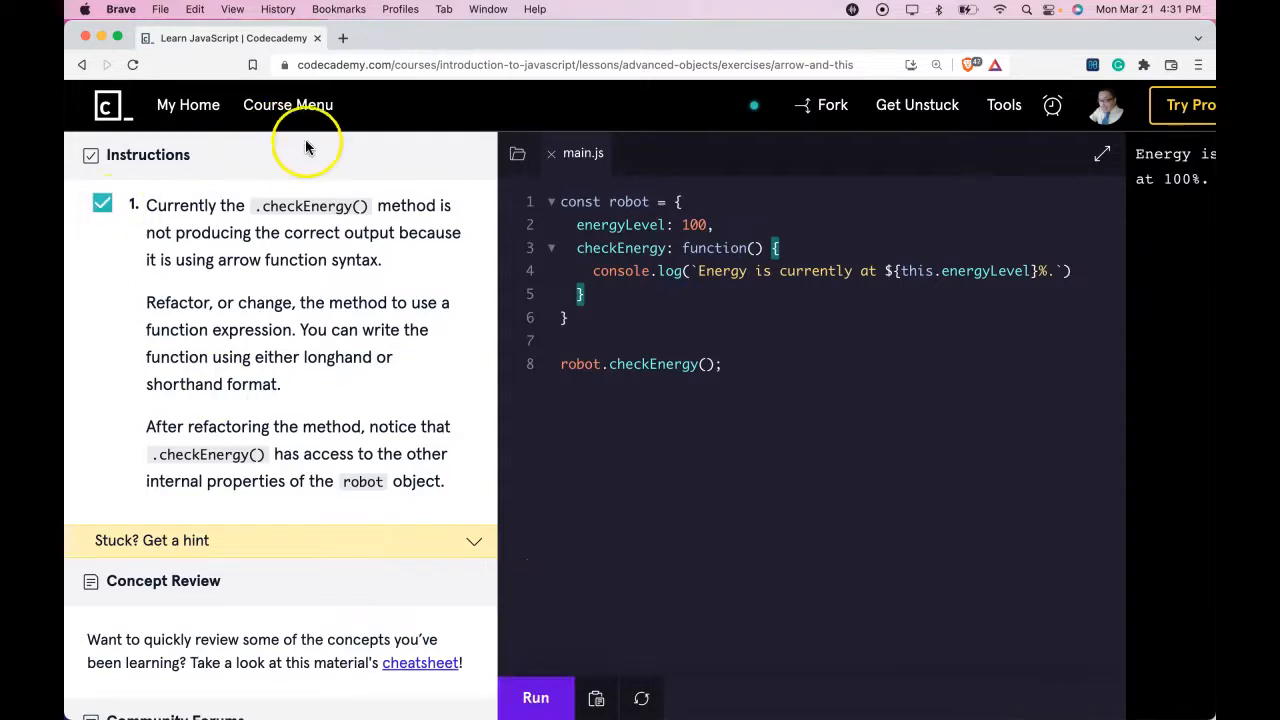
mouse_move(784, 270)
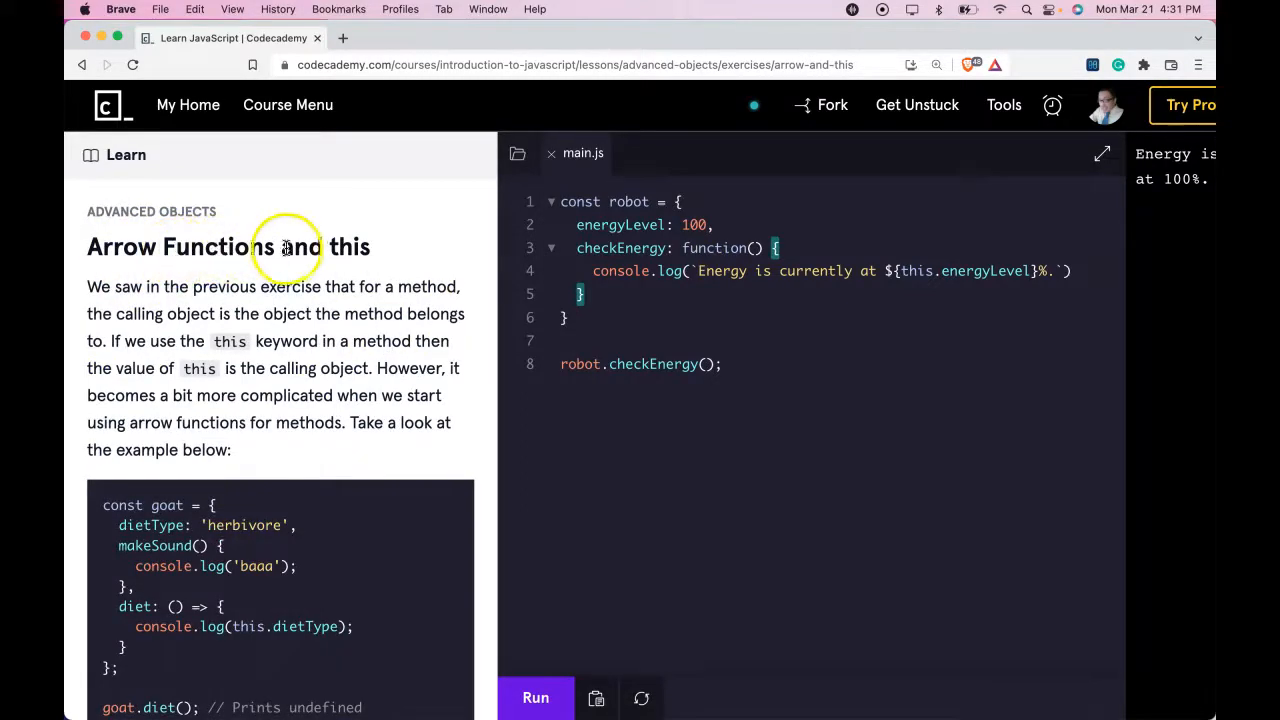
mouse_move(152, 232)
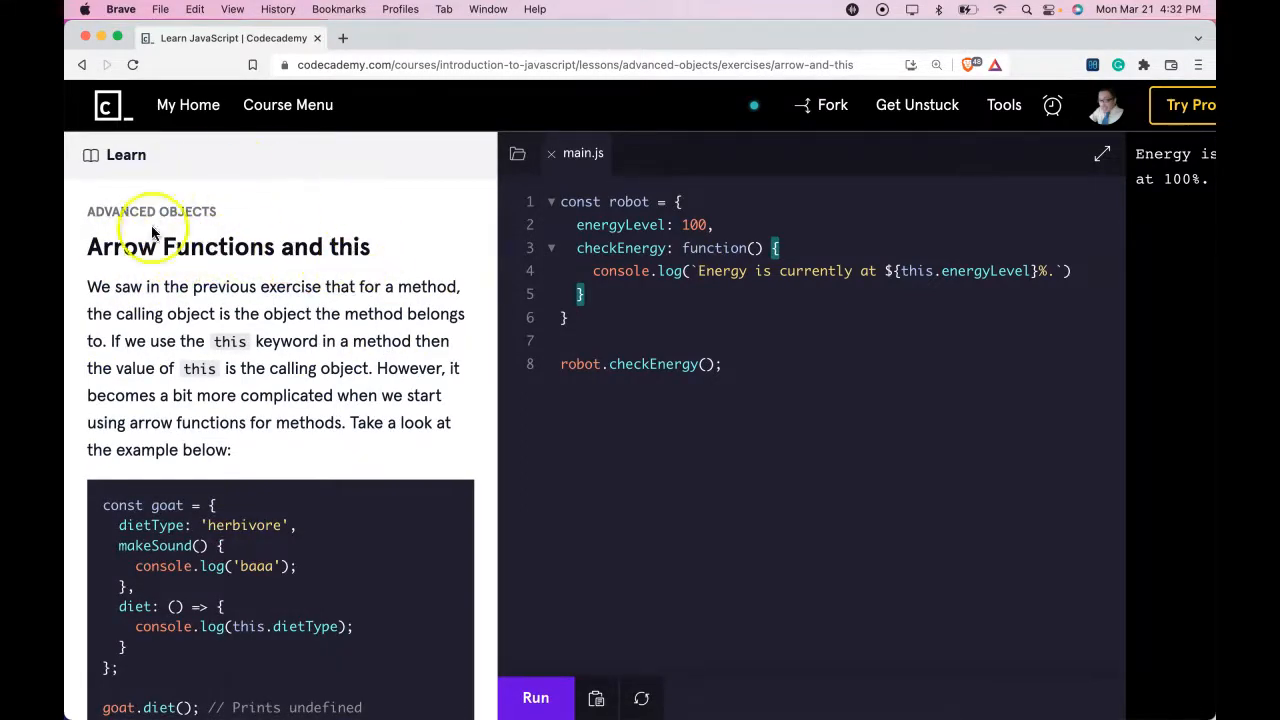
scroll(down, 3)
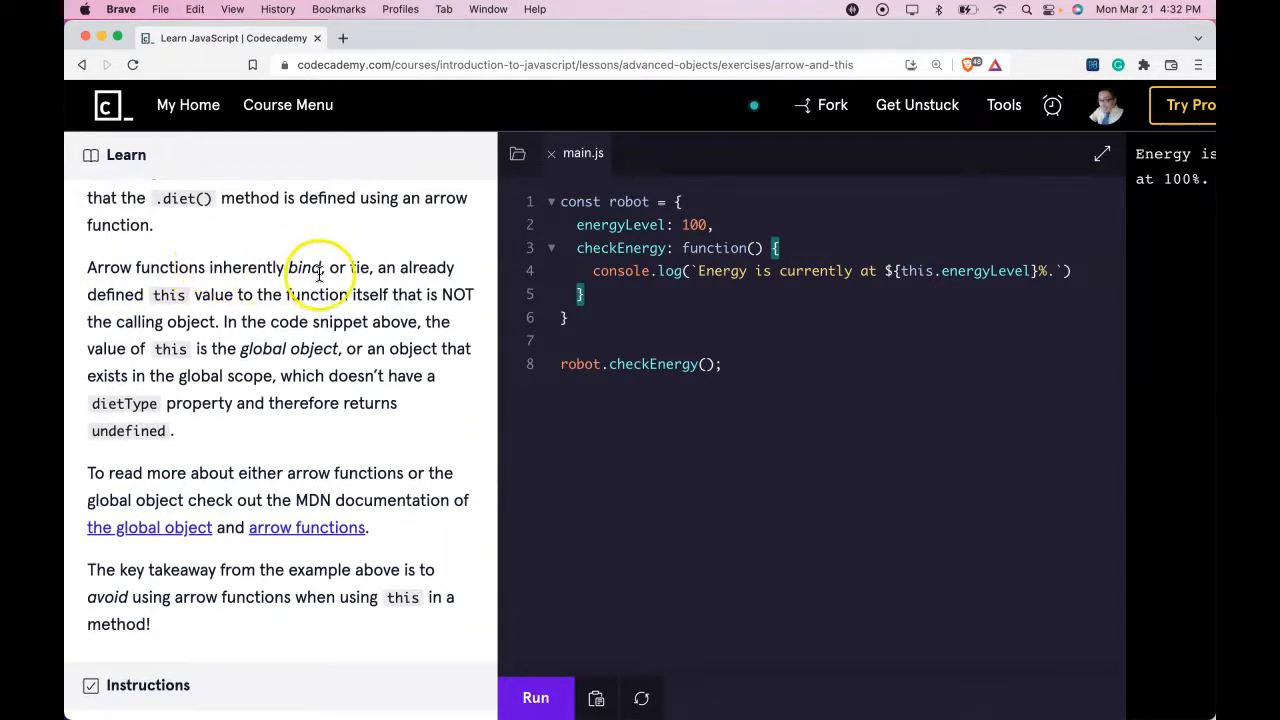
mouse_move(250, 290)
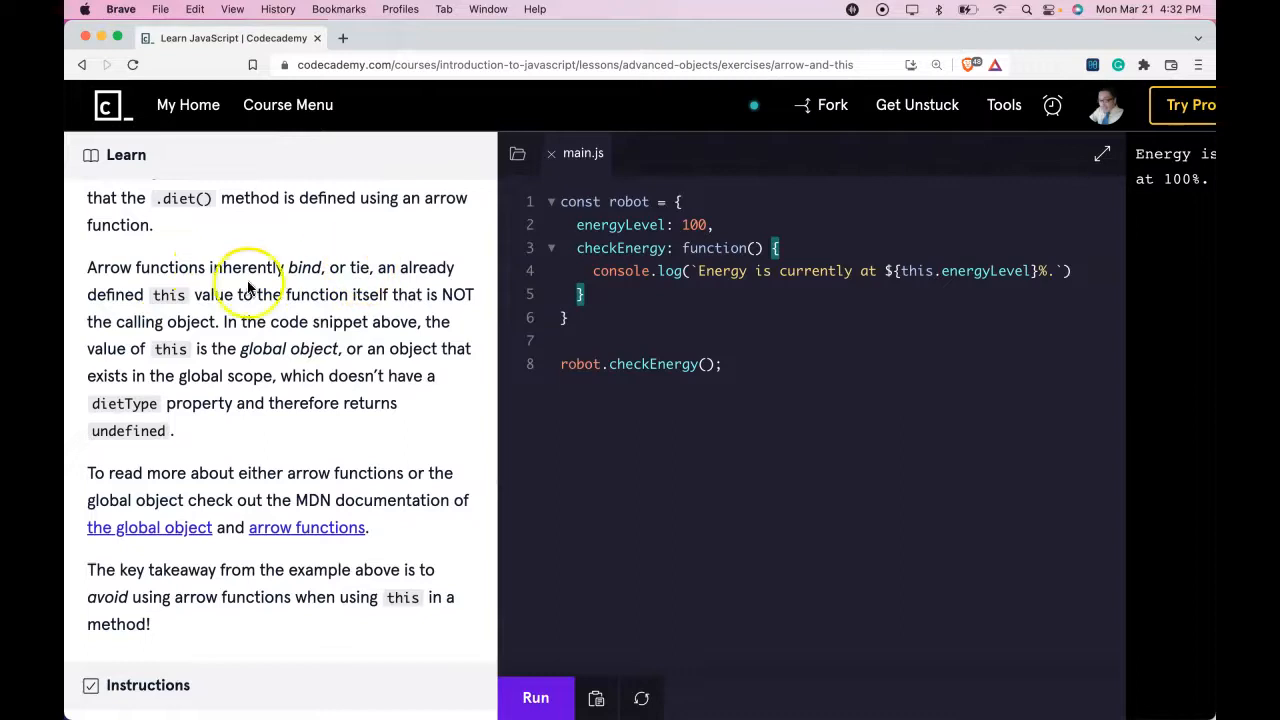
mouse_move(328, 312)
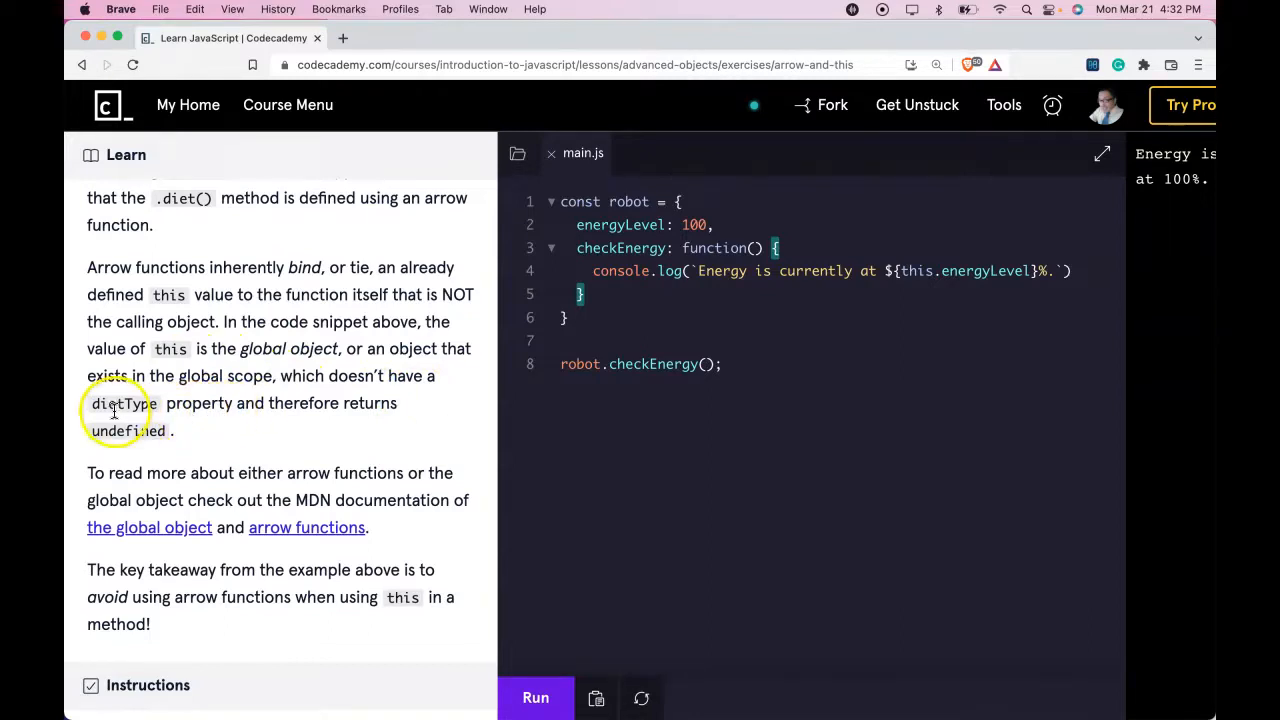
mouse_move(278, 462)
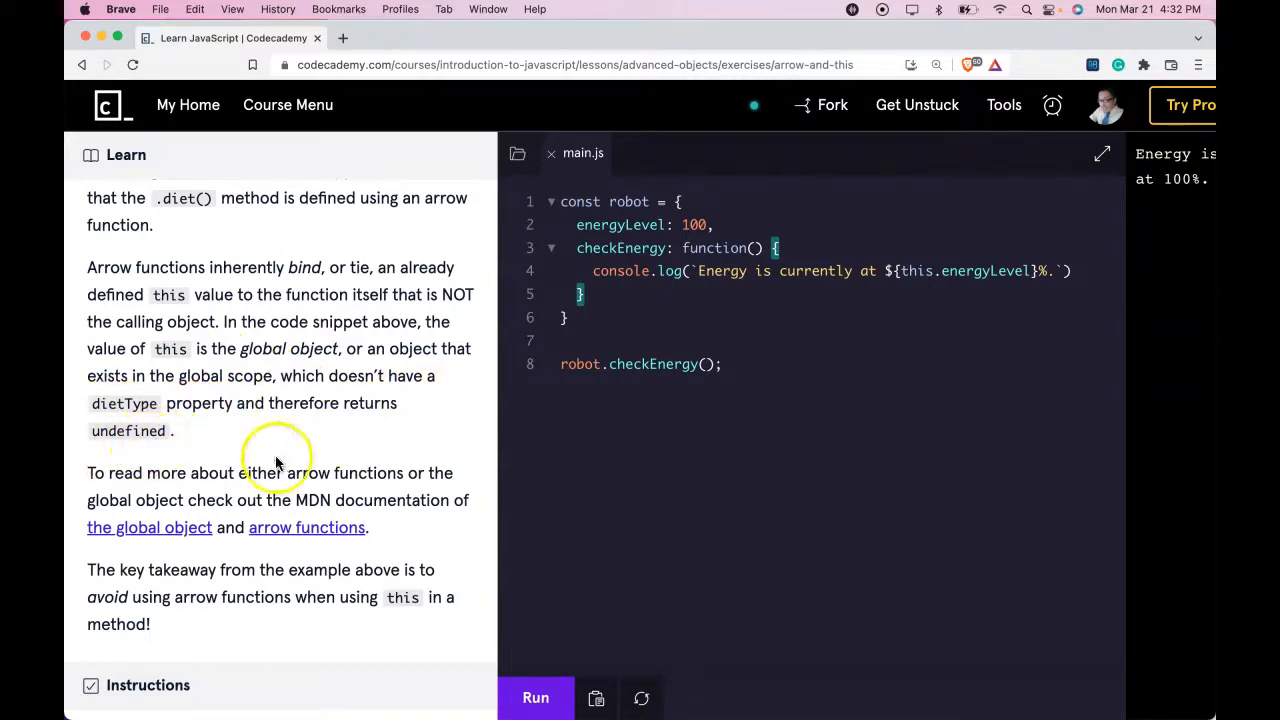
mouse_move(776, 290)
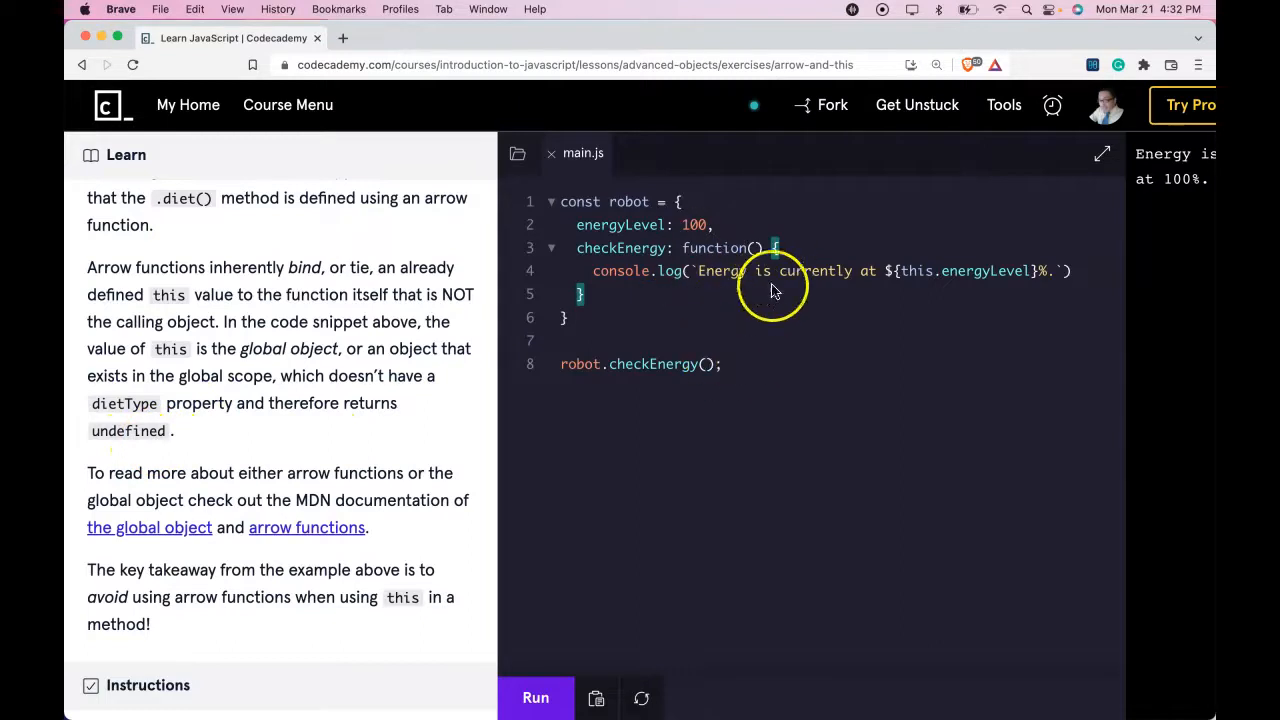
mouse_move(724, 304)
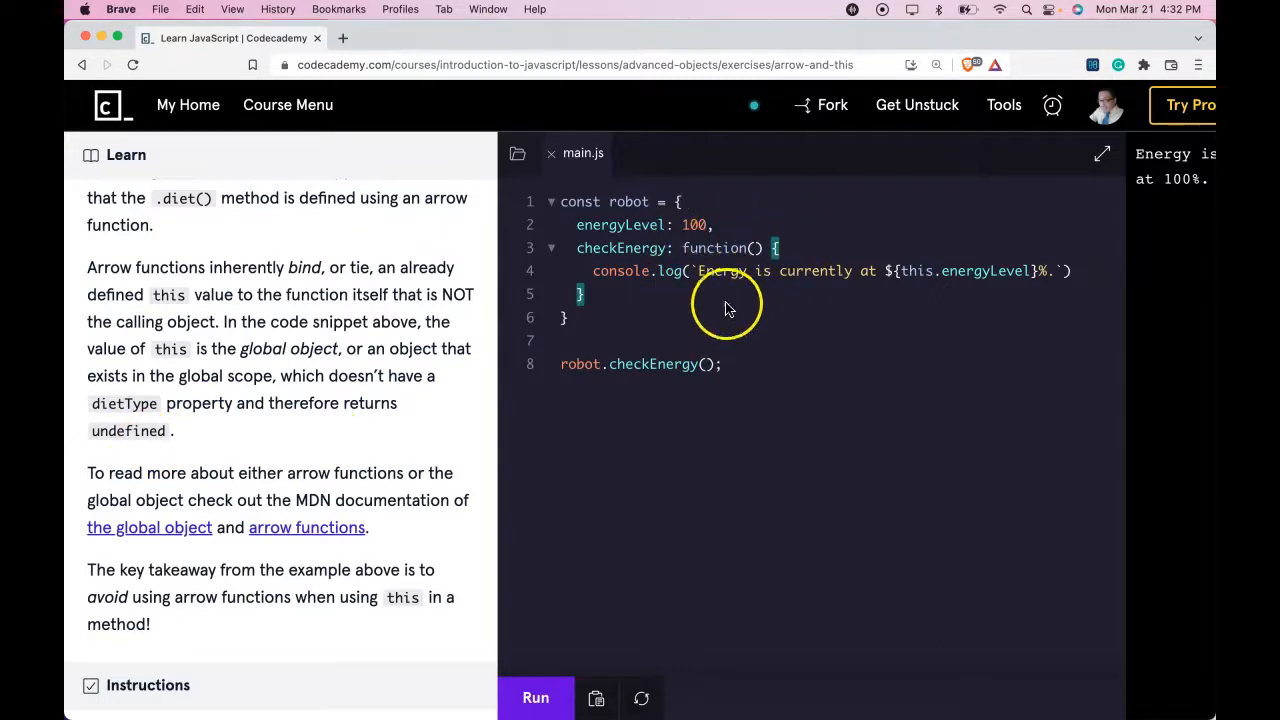
mouse_move(910, 292)
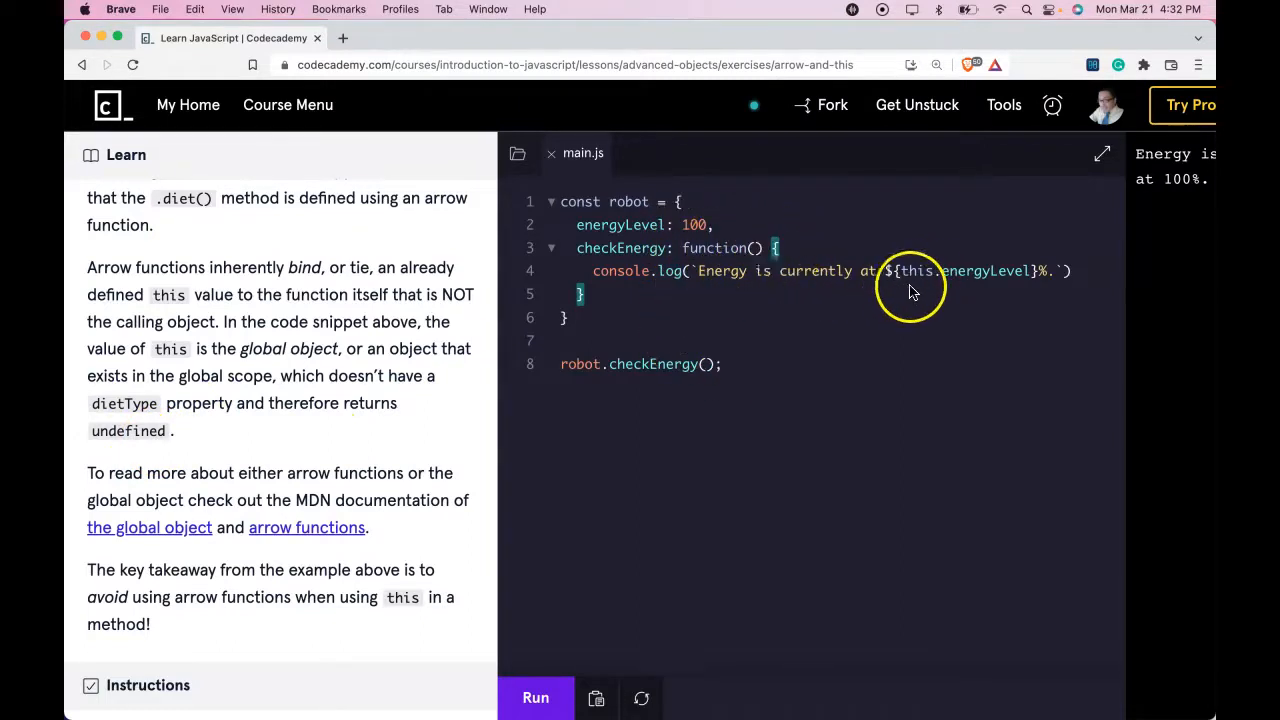
mouse_move(658, 280)
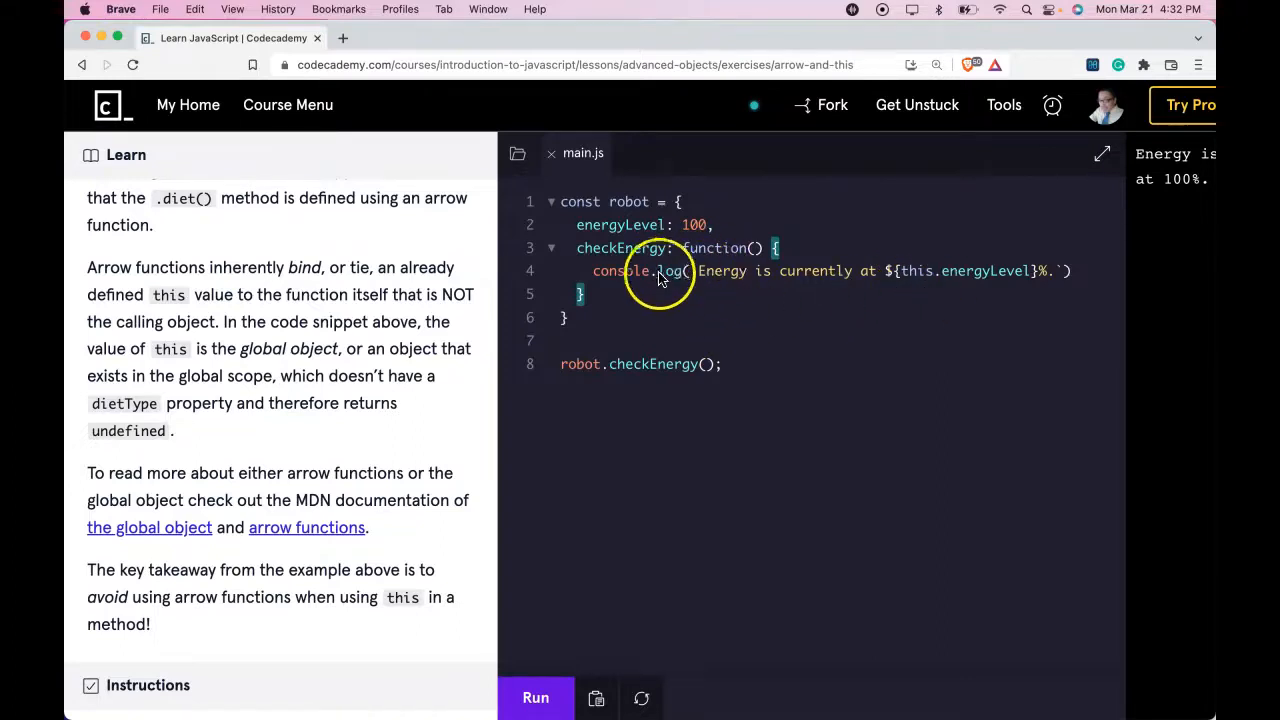